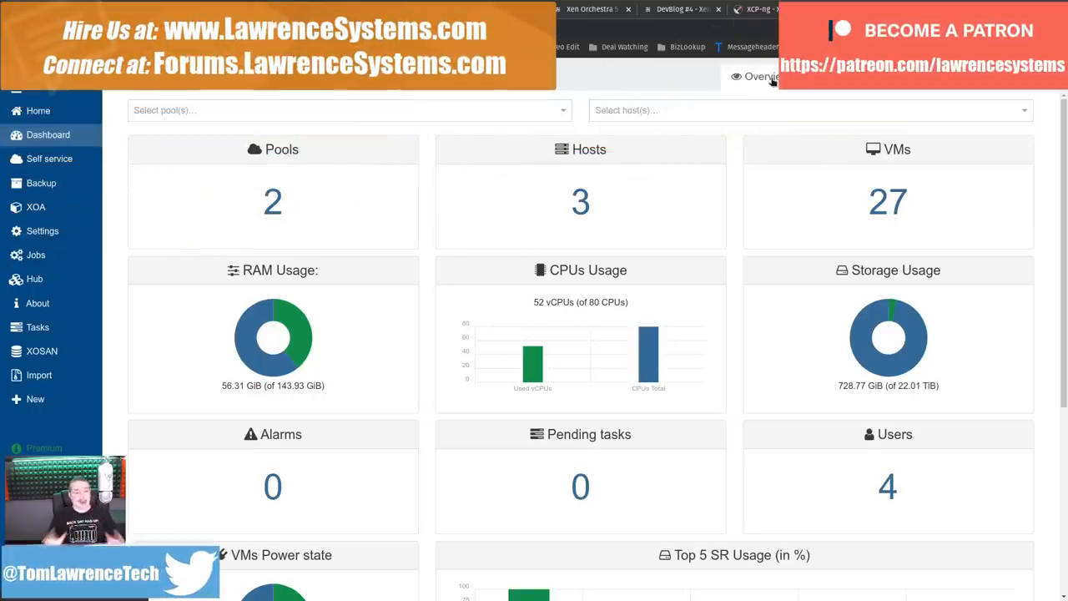
mouse_move(284, 111)
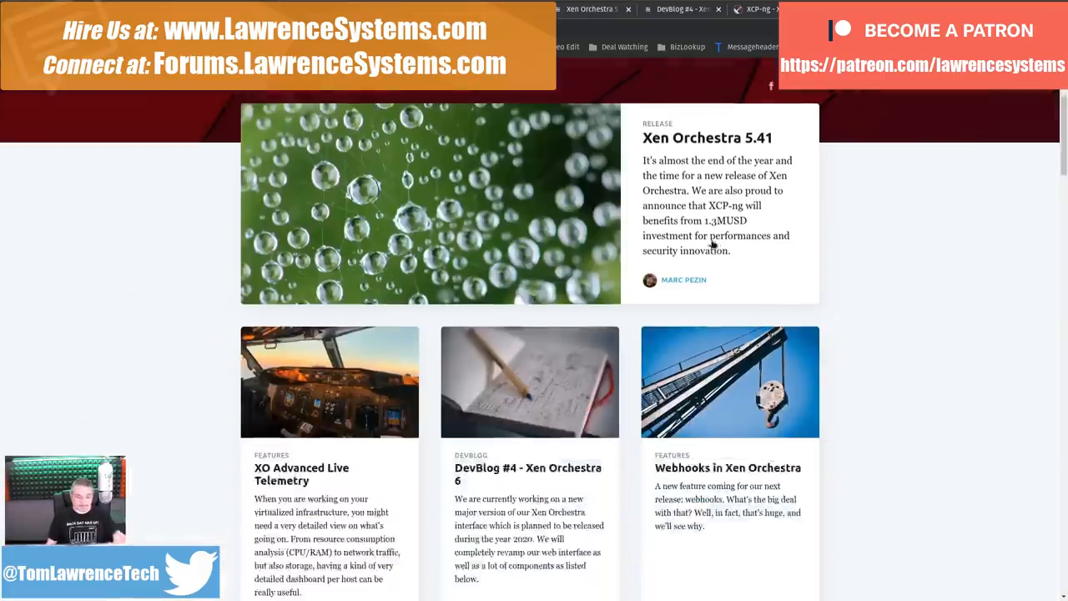
scroll("down", 3)
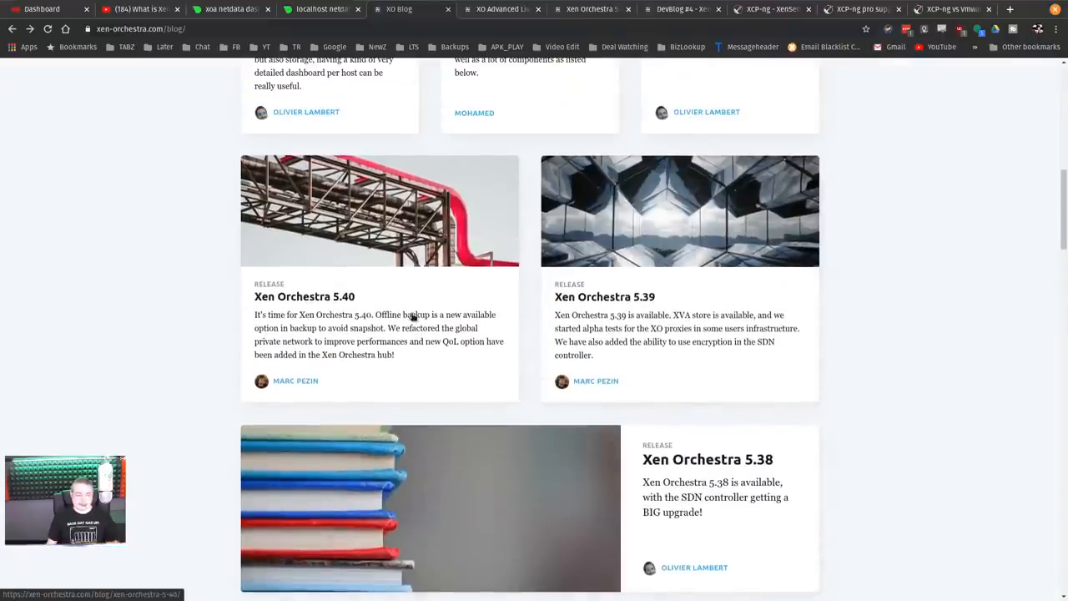
scroll("down", 3)
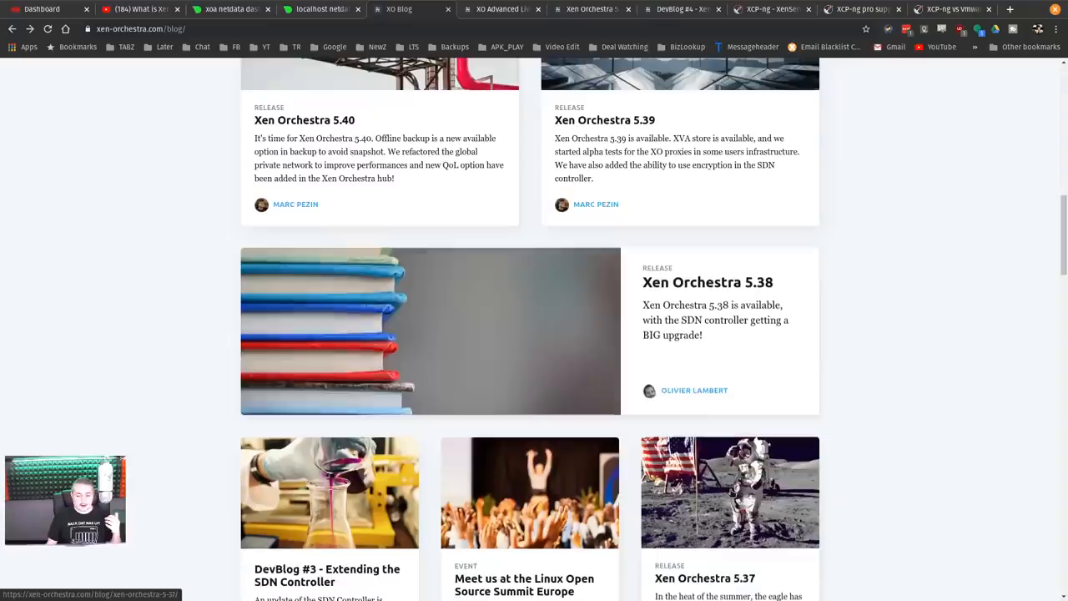
scroll("up", 3)
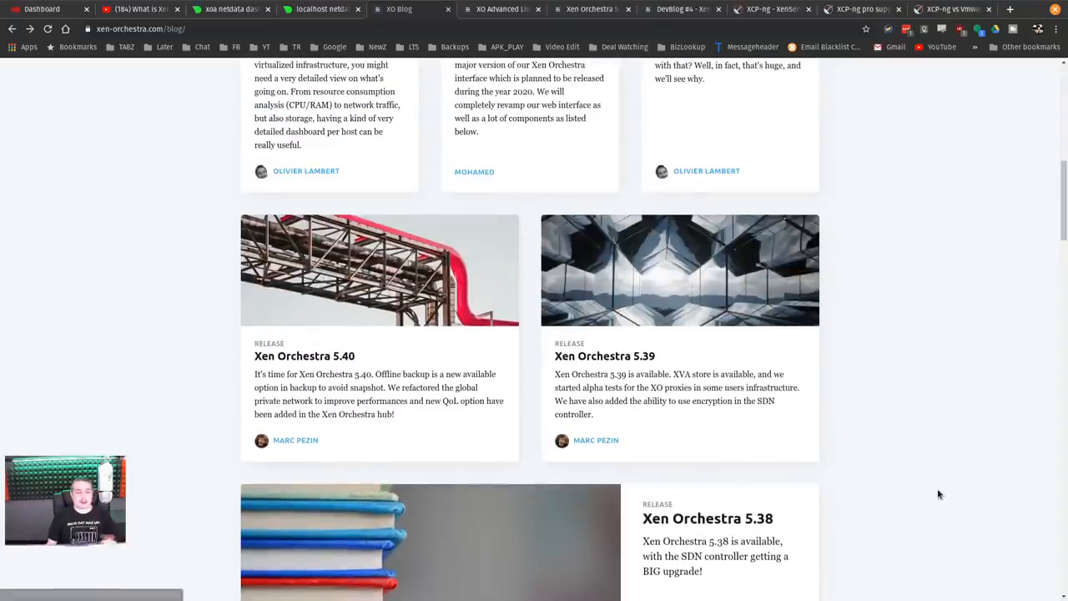
mouse_move(925, 464)
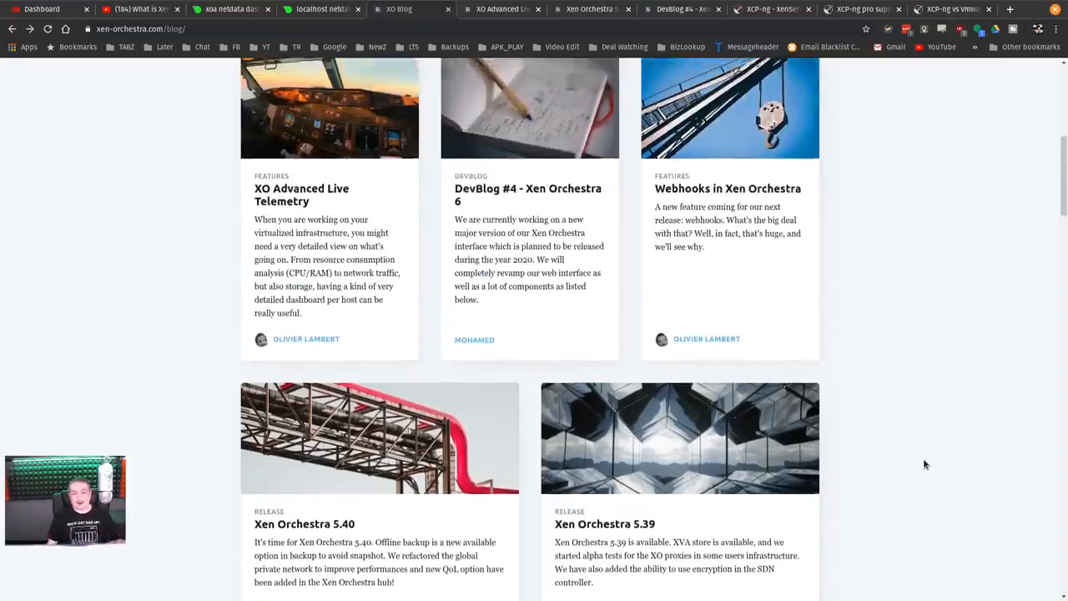
scroll("up", 3)
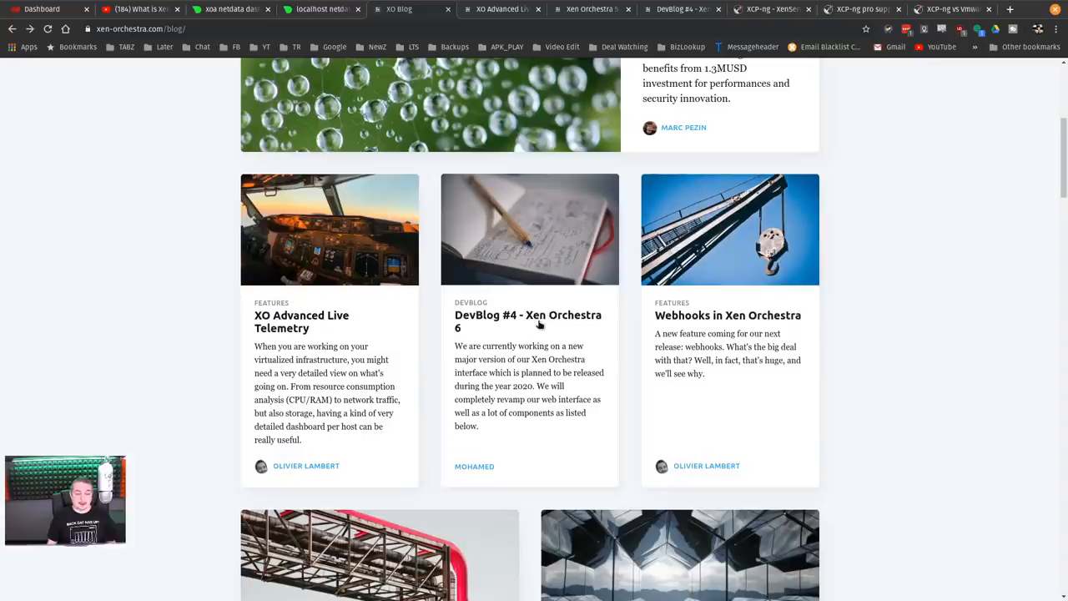
- Review the dashboard overview down to the Report section and back to the top
left_click(527, 320)
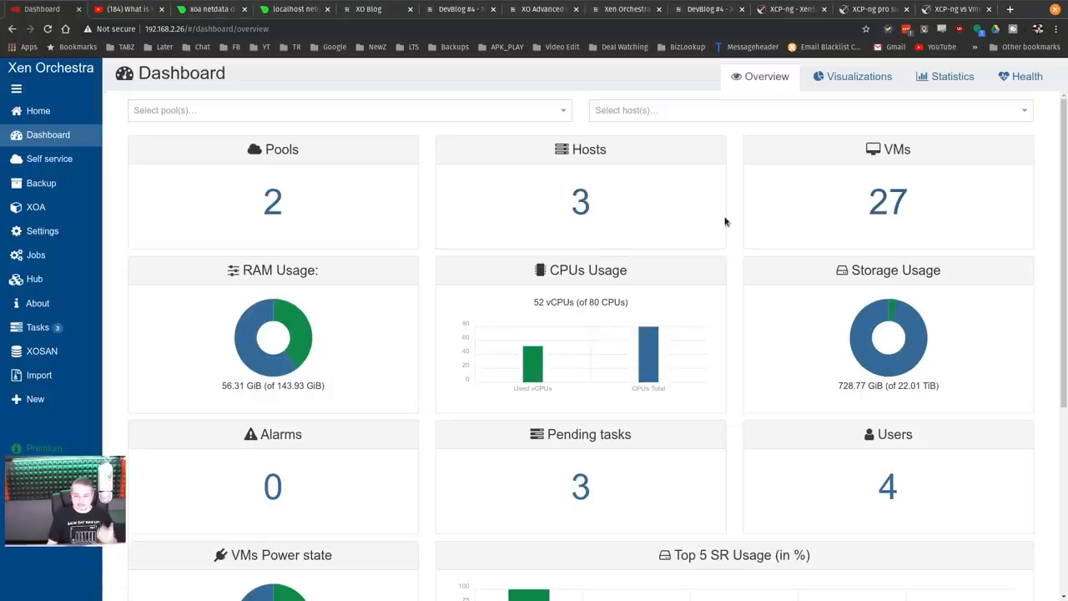
scroll("down", 3)
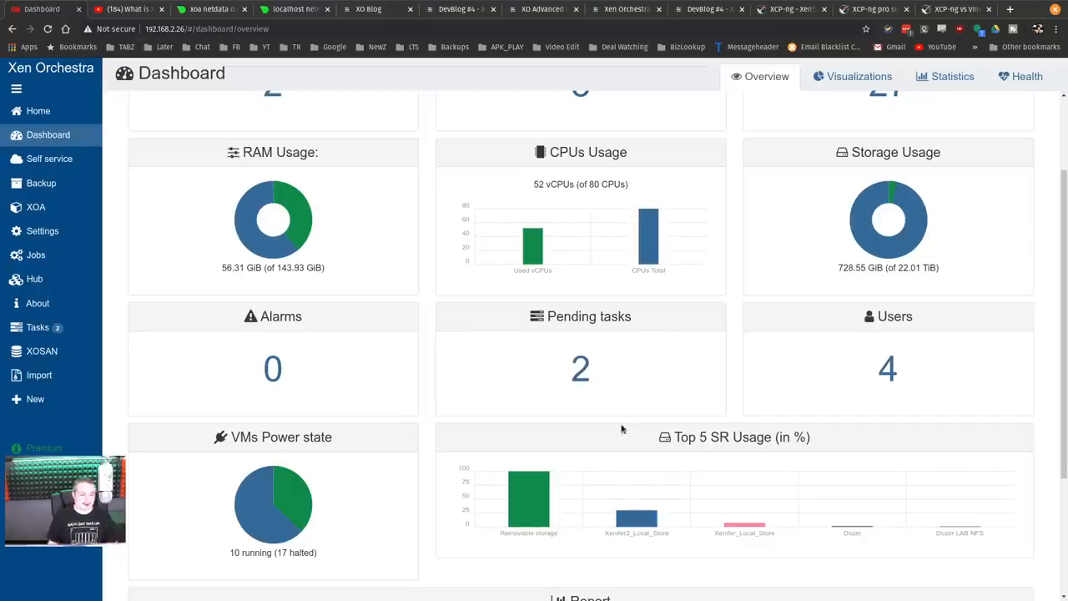
scroll("down", 3)
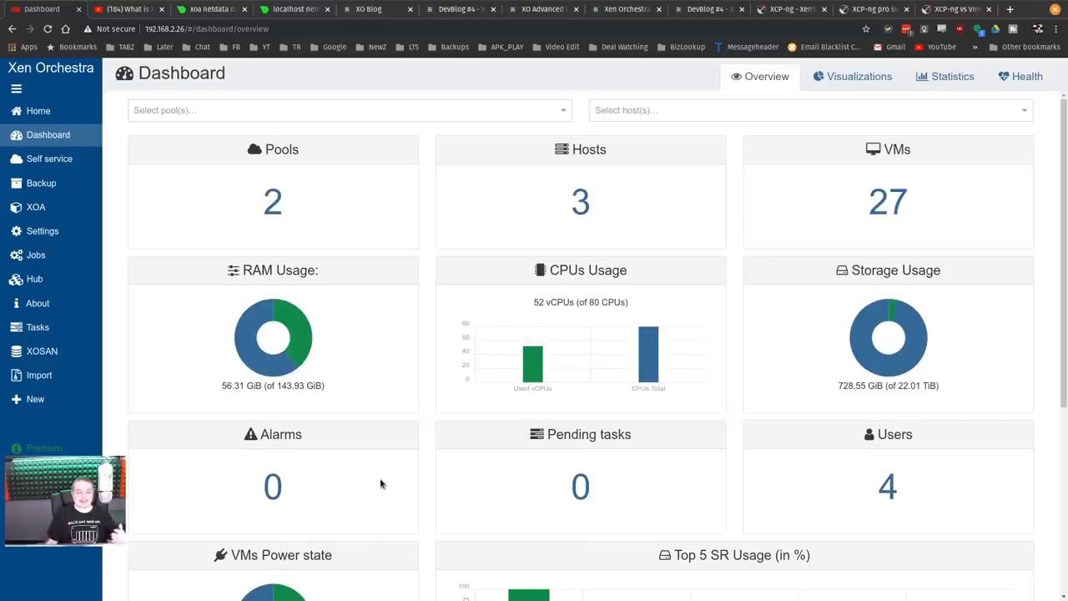
scroll("down", 3)
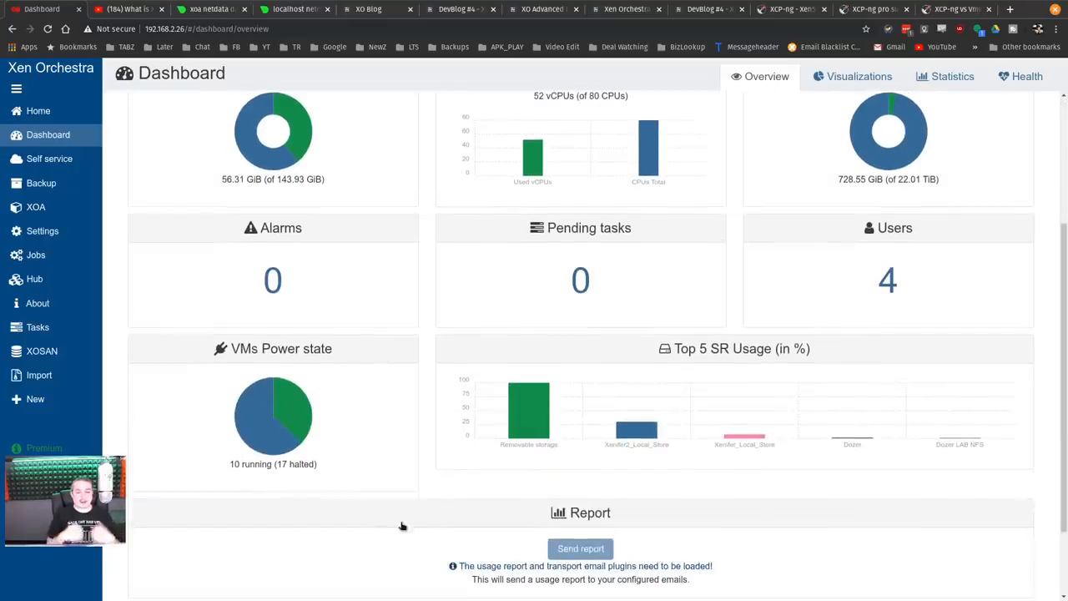
scroll("up", 3)
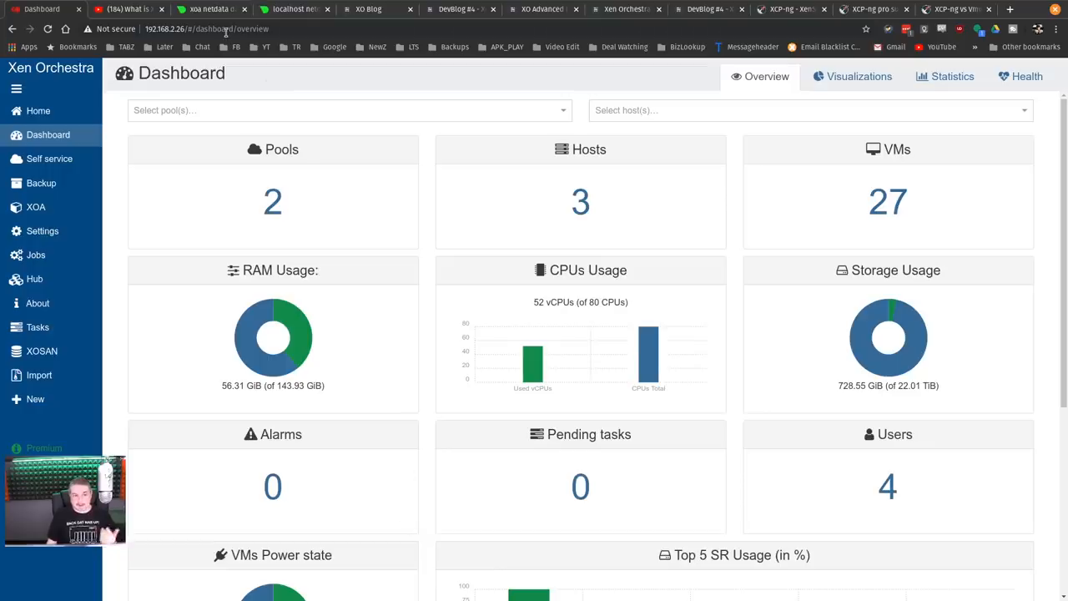
- Return to the blog post list and look over the Advanced Live Telemetry article
left_click(367, 10)
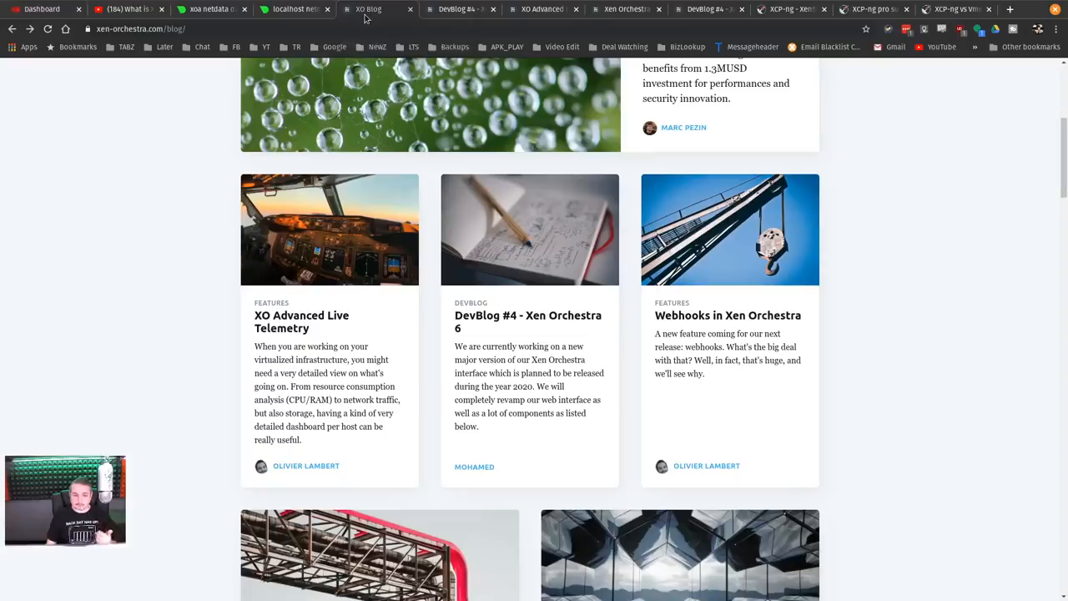
scroll("up", 3)
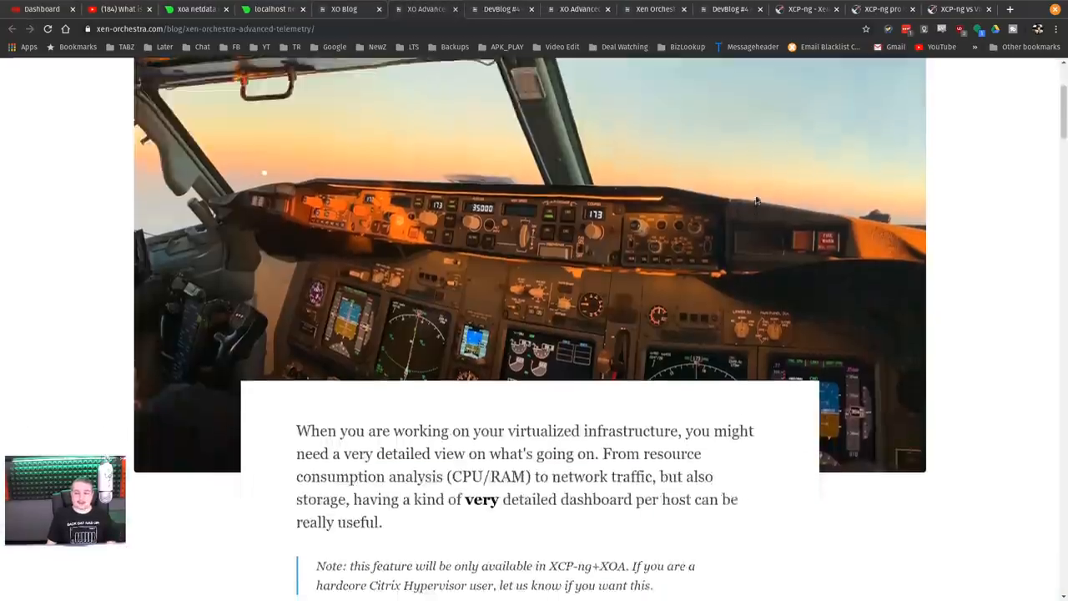
scroll("down", 3)
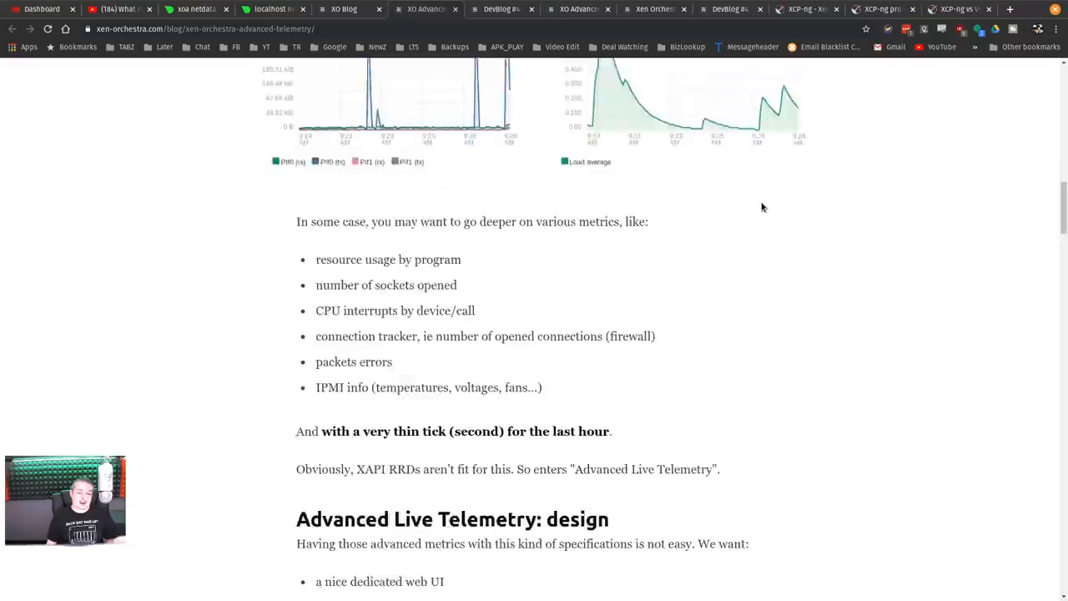
scroll("up", 3)
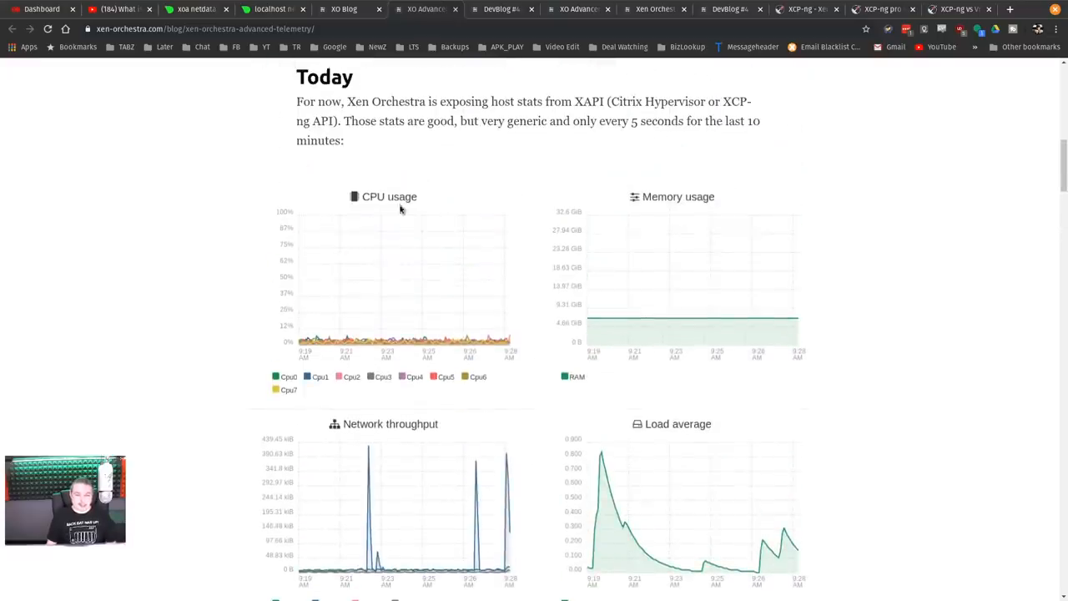
mouse_move(581, 327)
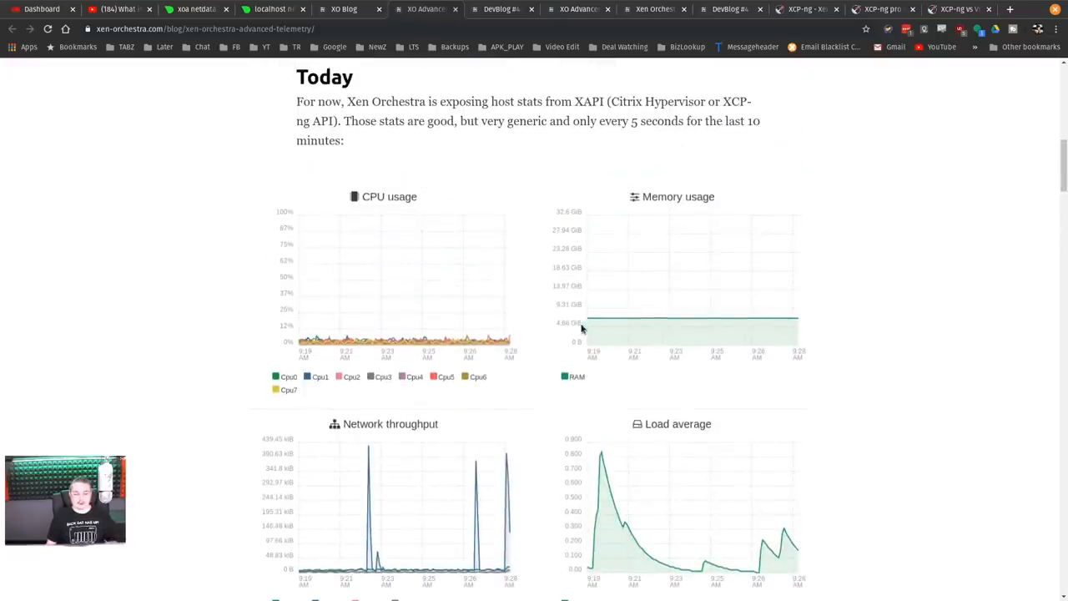
scroll("down", 3)
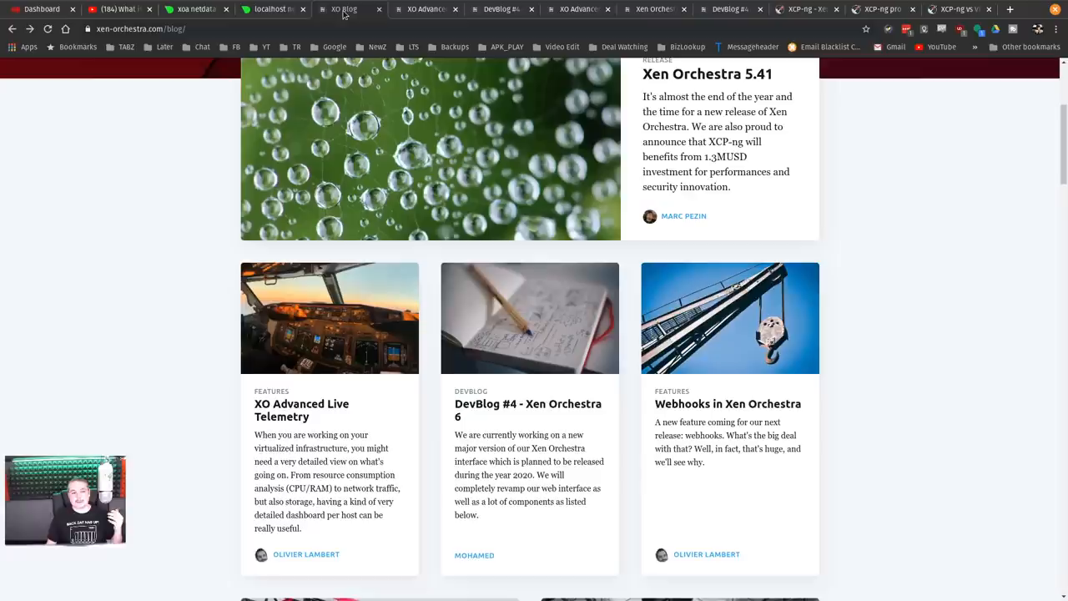
- Select the xoa lab server VM in Netdata and review its CPU charts
left_click(276, 10)
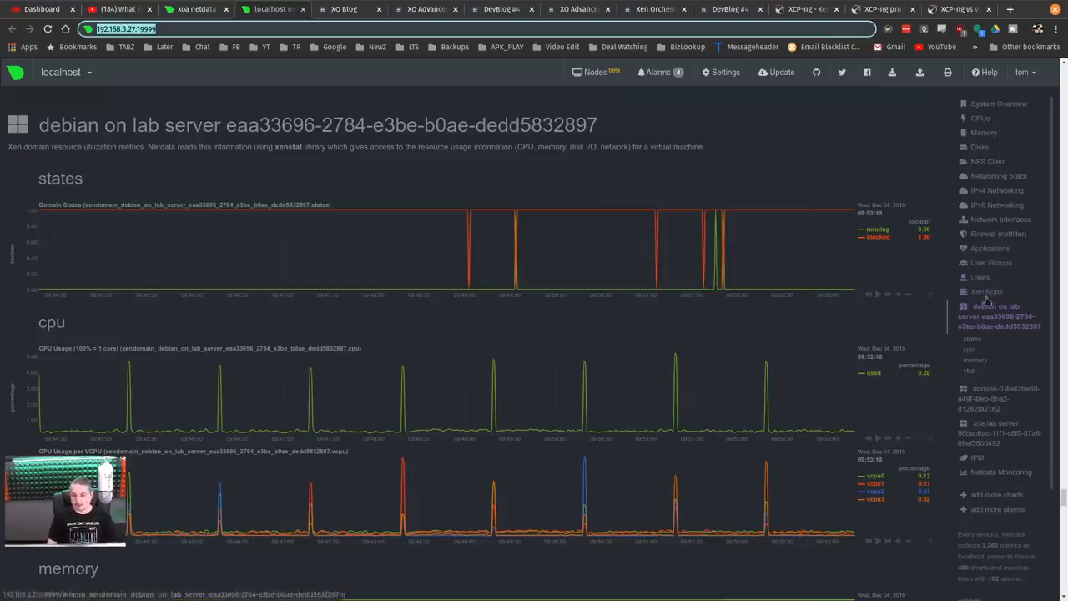
left_click(988, 291)
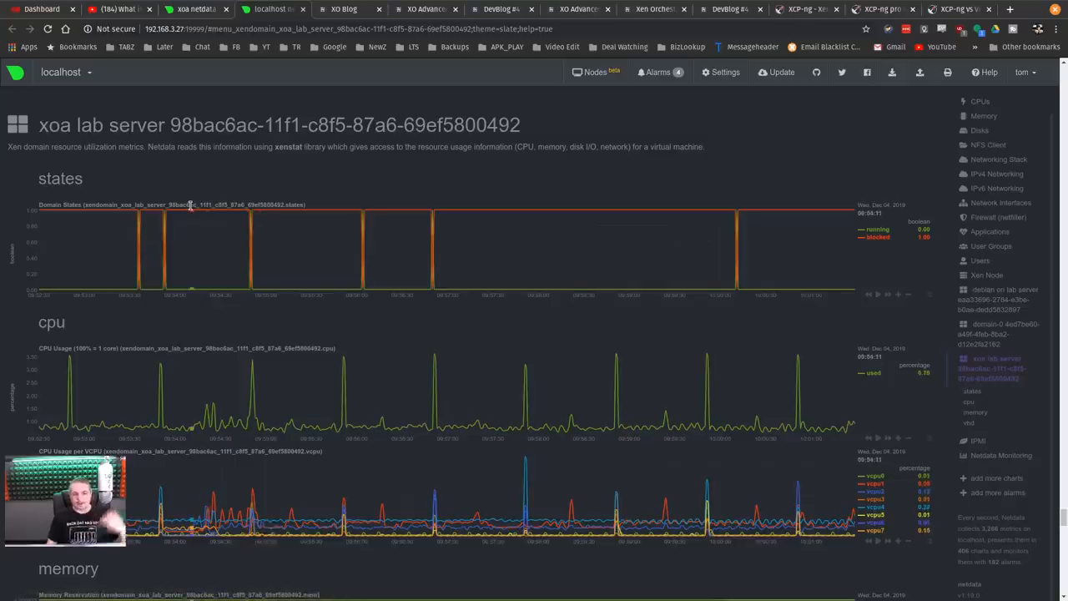
scroll("down", 3)
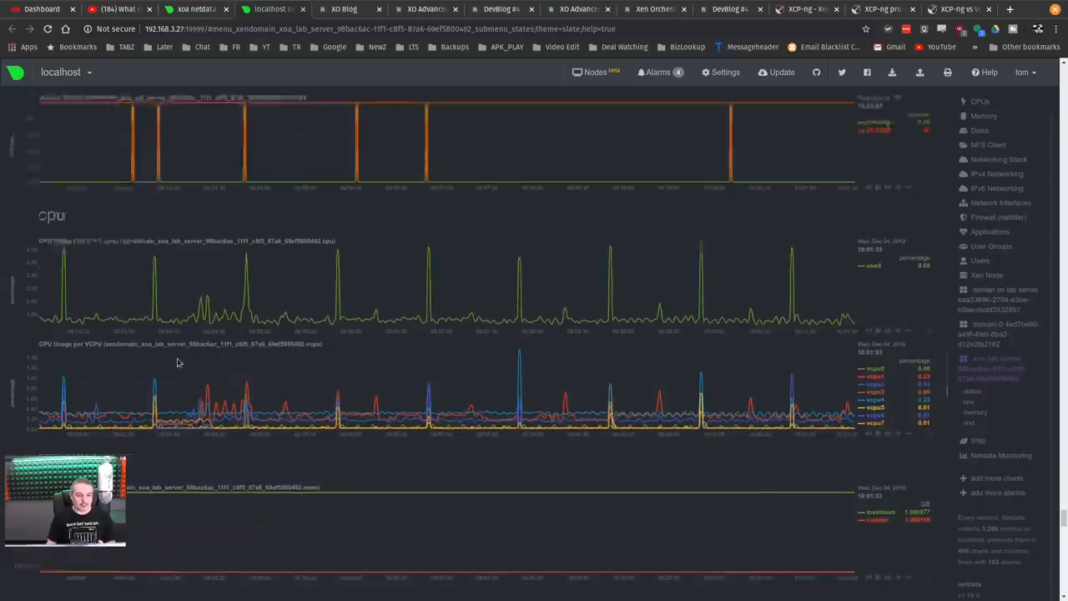
scroll("down", 3)
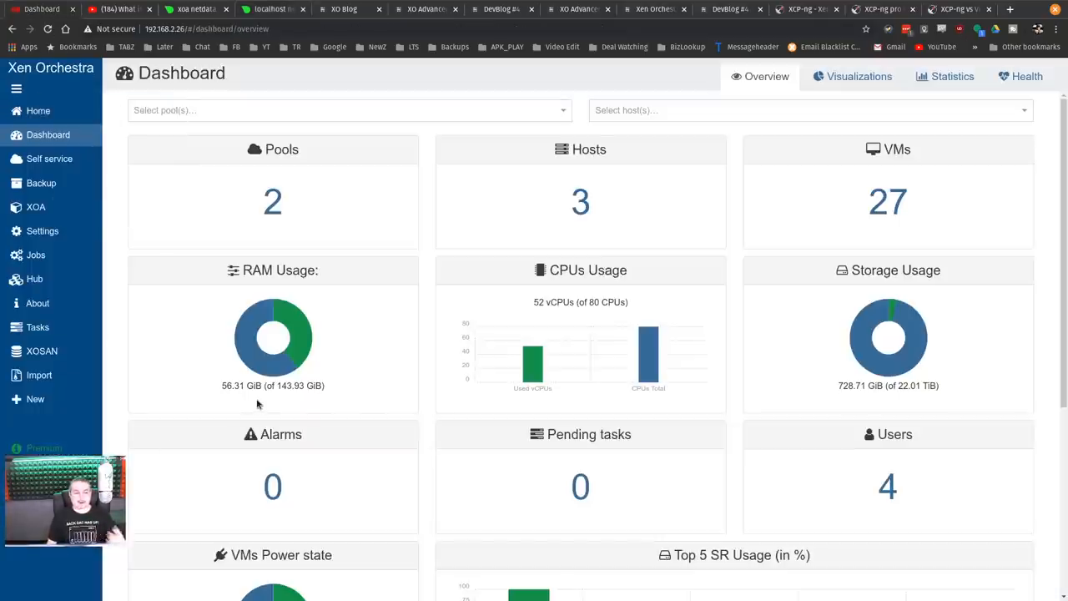
mouse_move(346, 133)
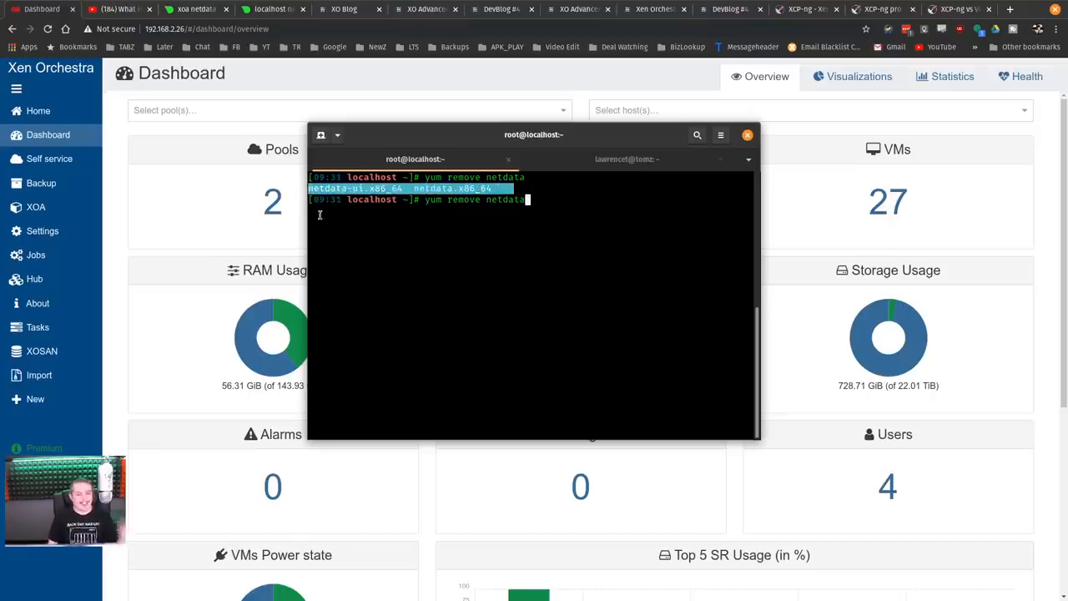
mouse_move(505, 260)
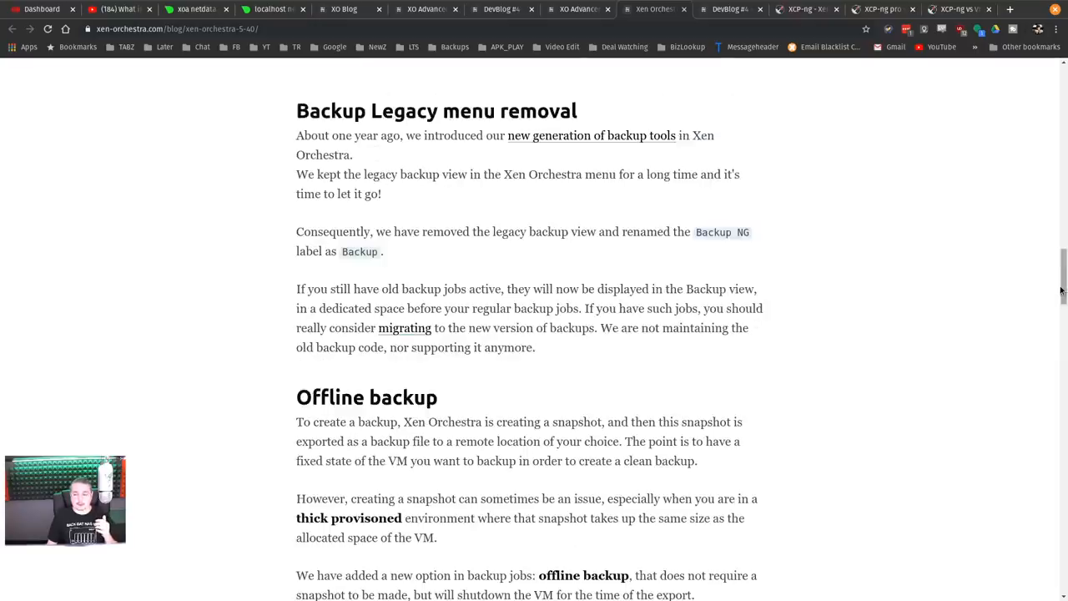
- Read the XO 5.42 release post down through the Hub v2 notes
scroll("down", 3)
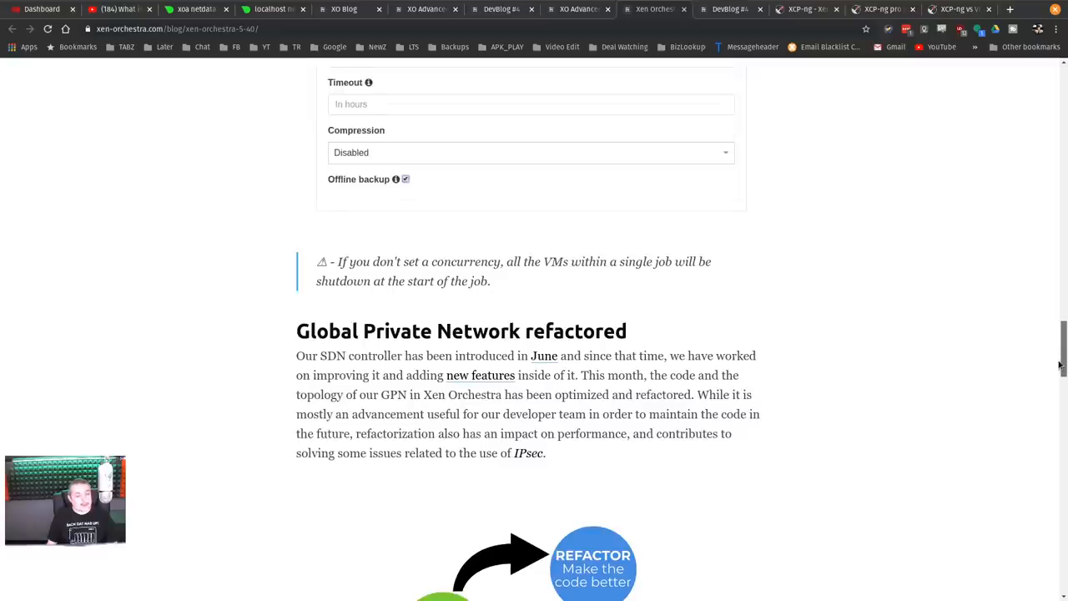
scroll("down", 3)
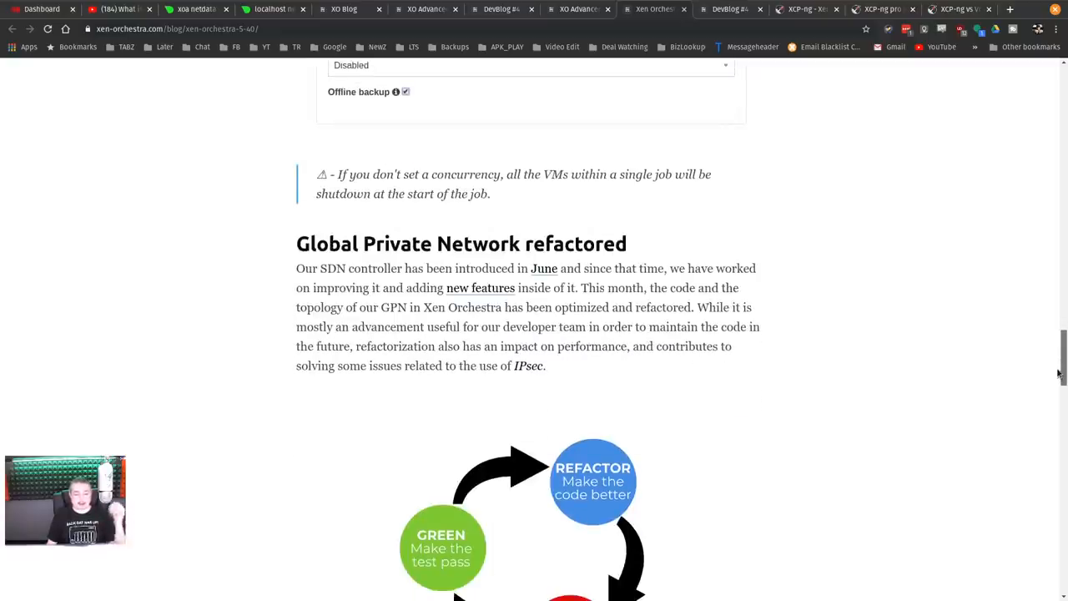
scroll("down", 3)
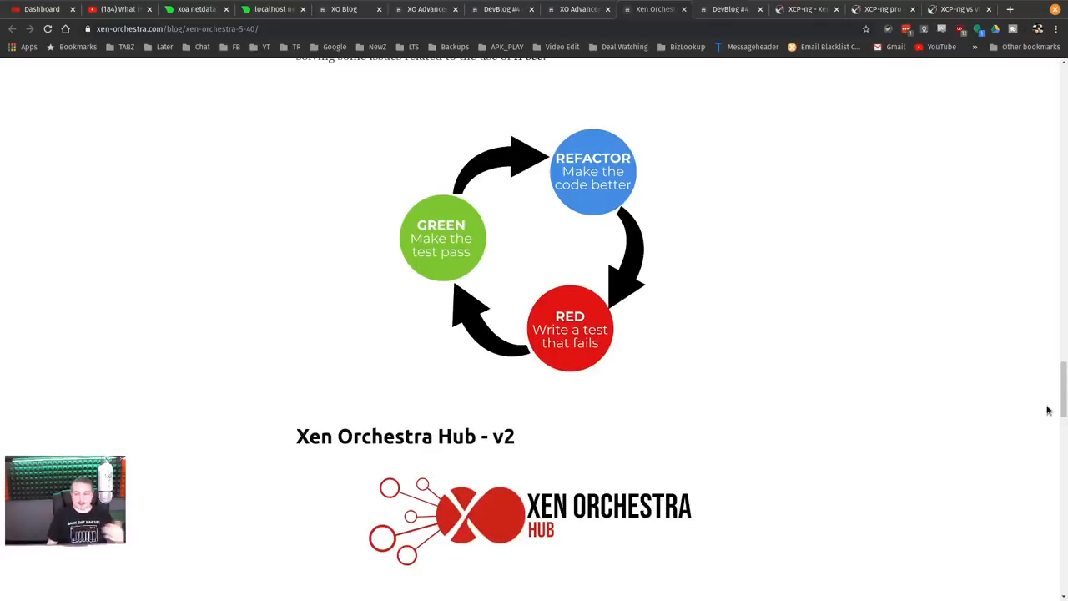
scroll("down", 3)
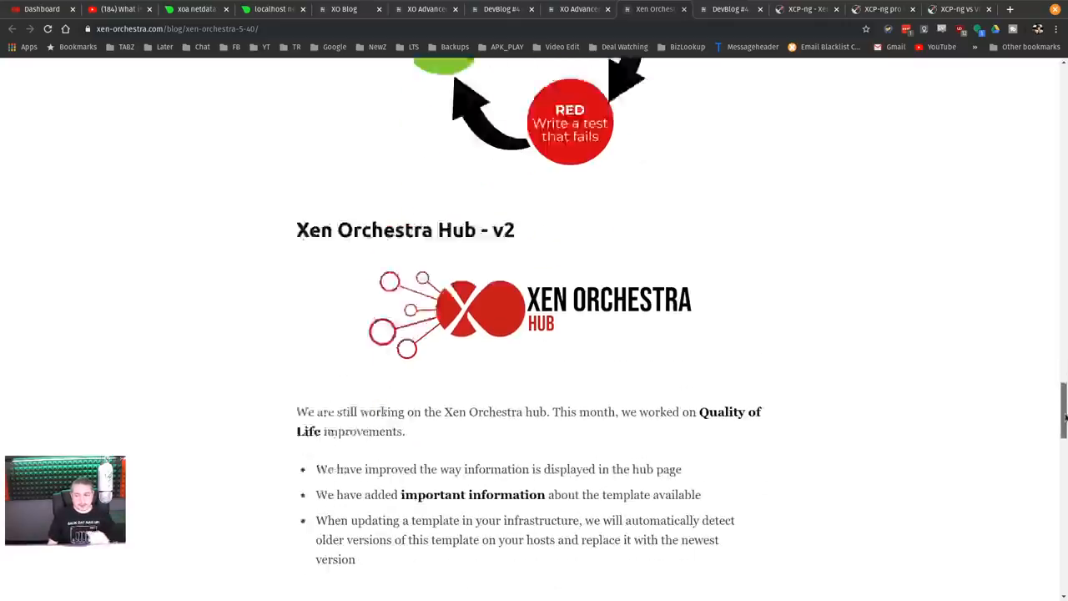
scroll("down", 3)
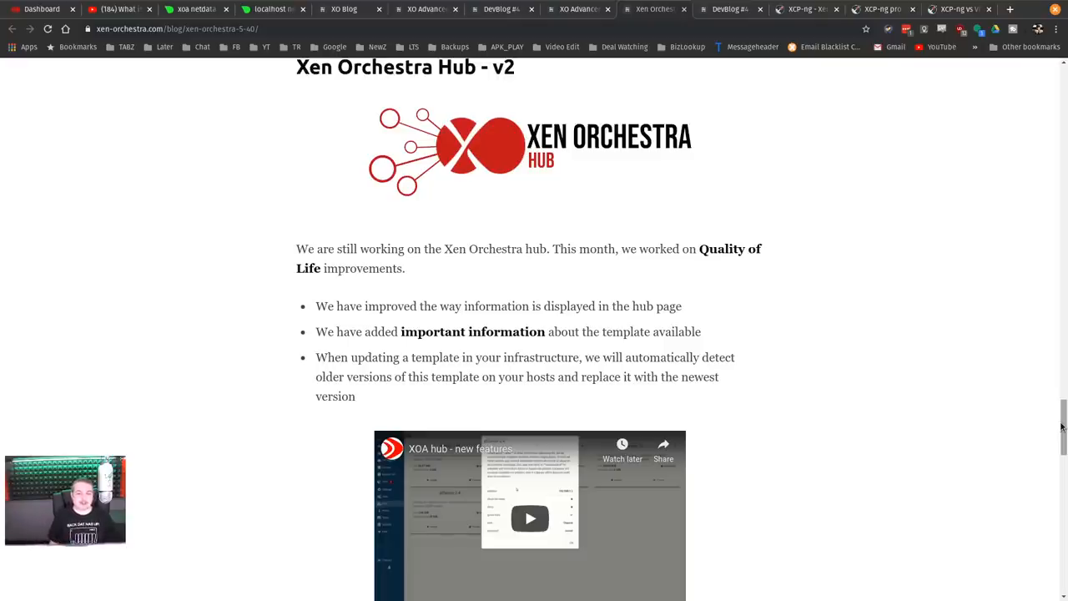
mouse_move(1018, 471)
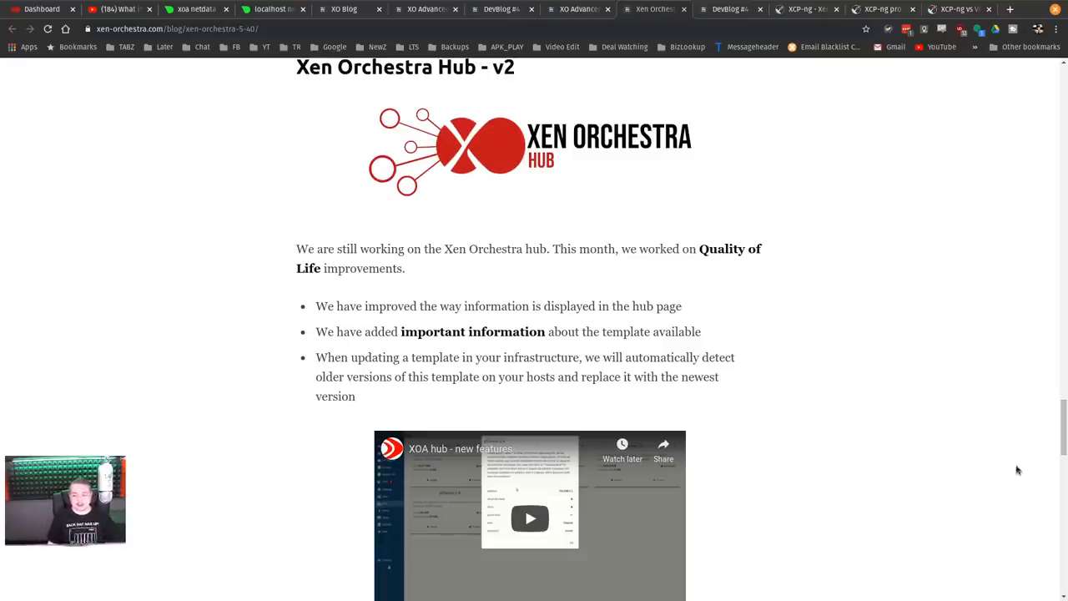
scroll("down", 3)
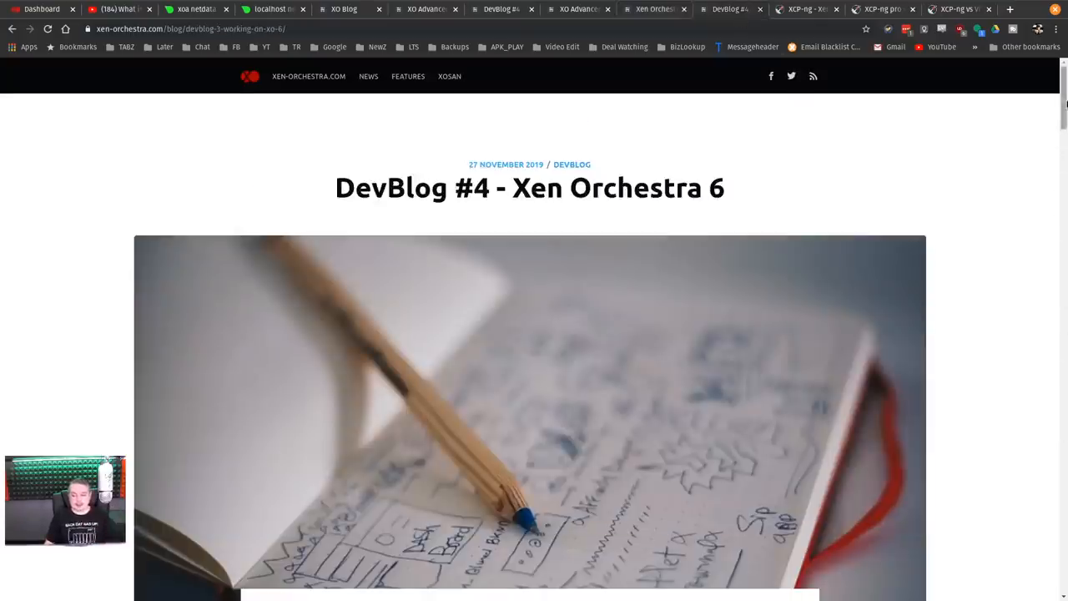
- Read the DevBlog #4 section on why Xen Orchestra 6 is being built
scroll("down", 3)
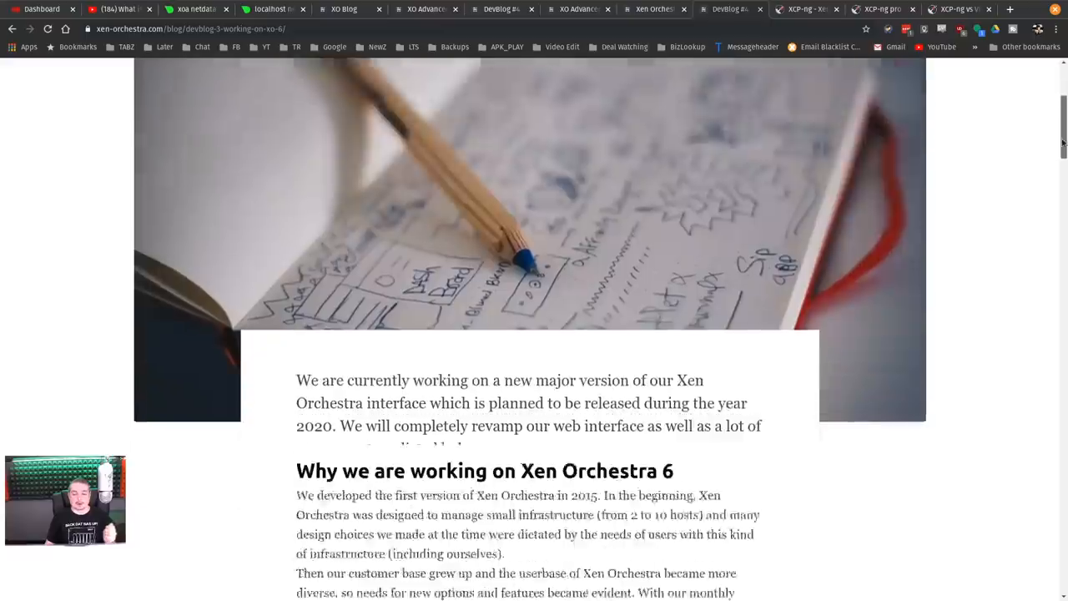
scroll("down", 3)
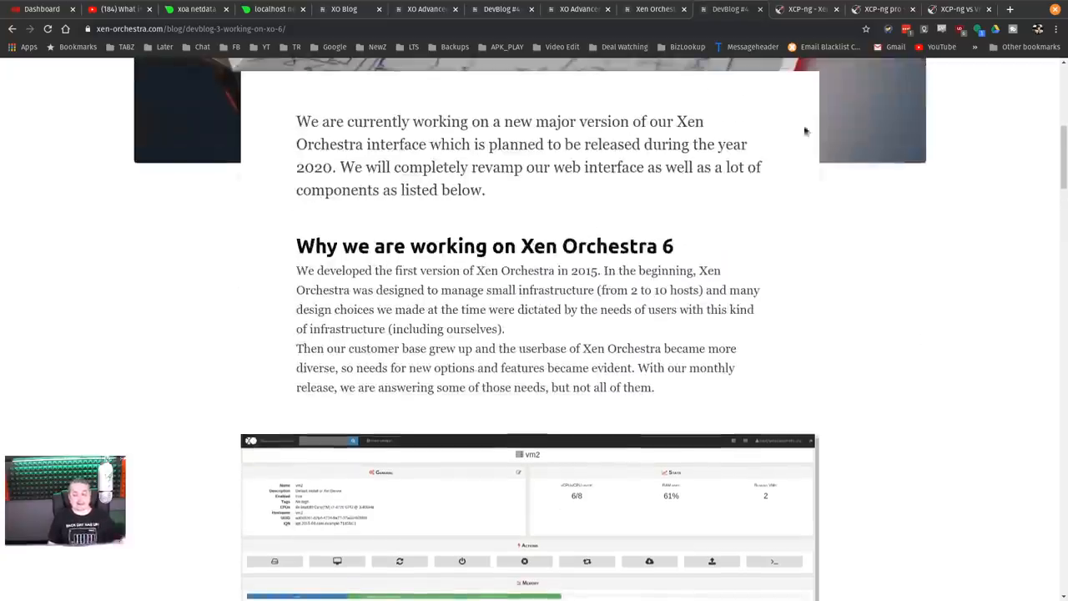
scroll("down", 3)
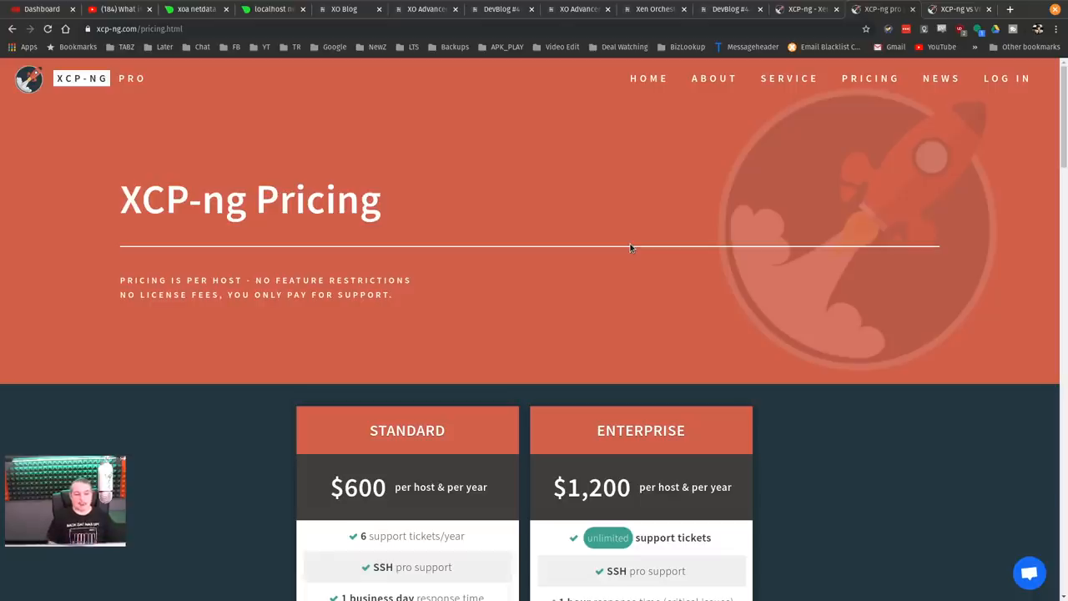
mouse_move(498, 245)
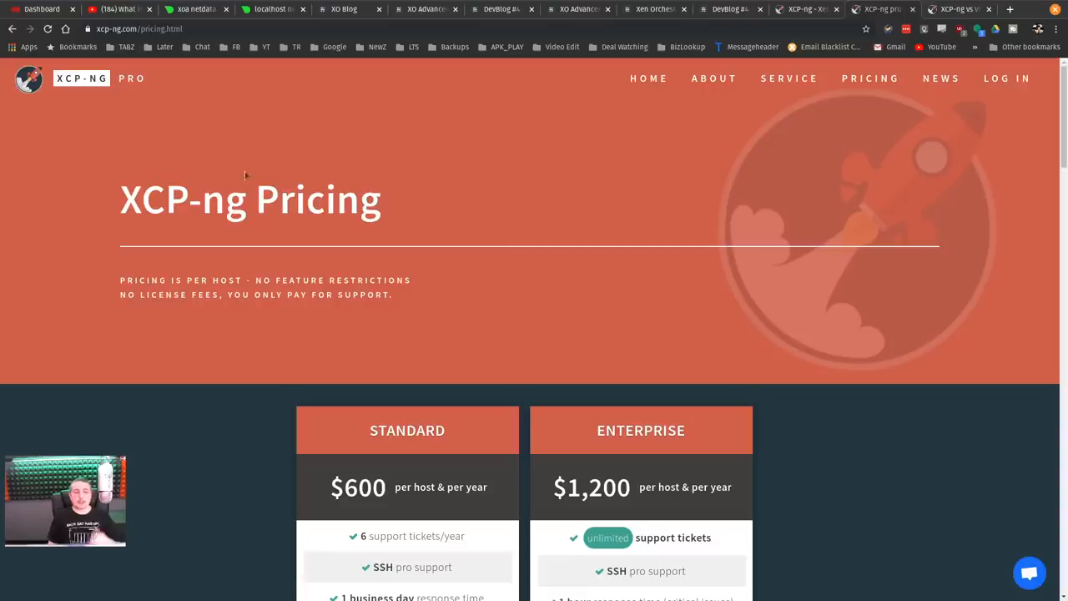
mouse_move(711, 233)
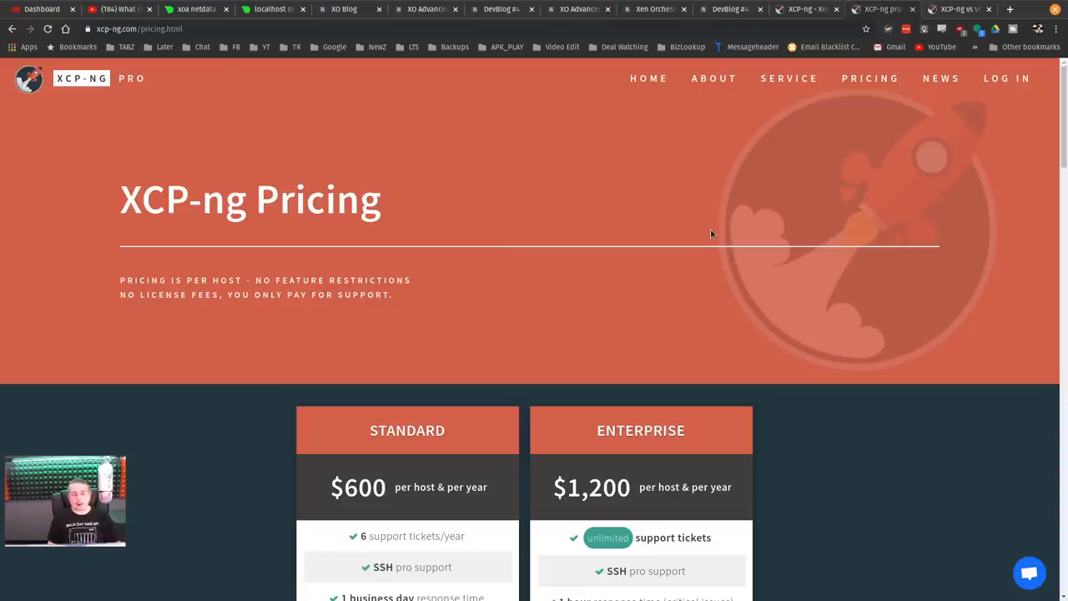
- Browse the Standard and Enterprise support plans on XCP-ng Pricing, then return to the top
scroll("down", 3)
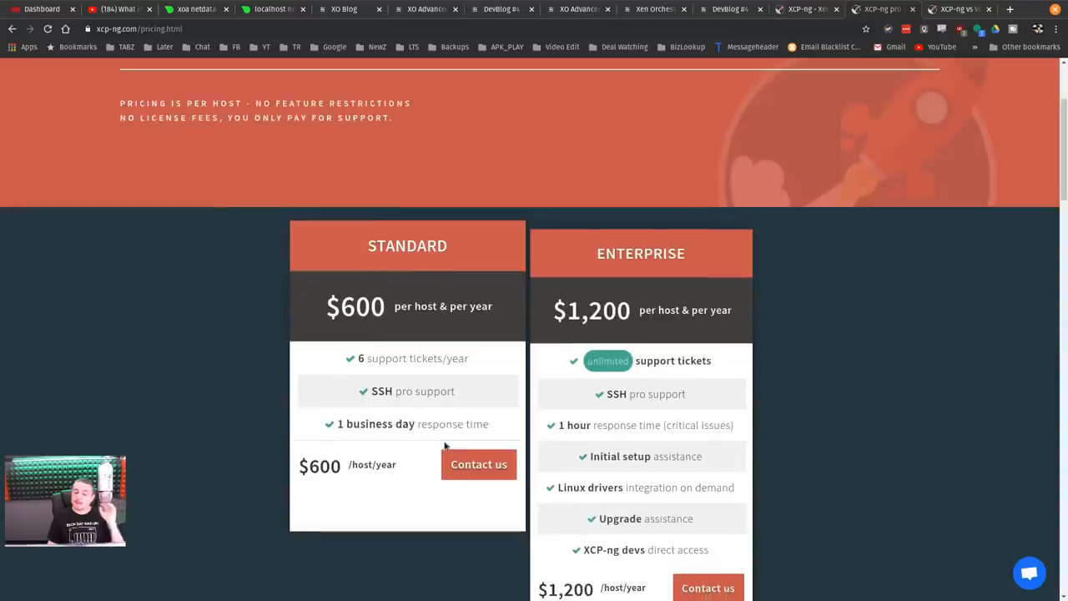
scroll("down", 3)
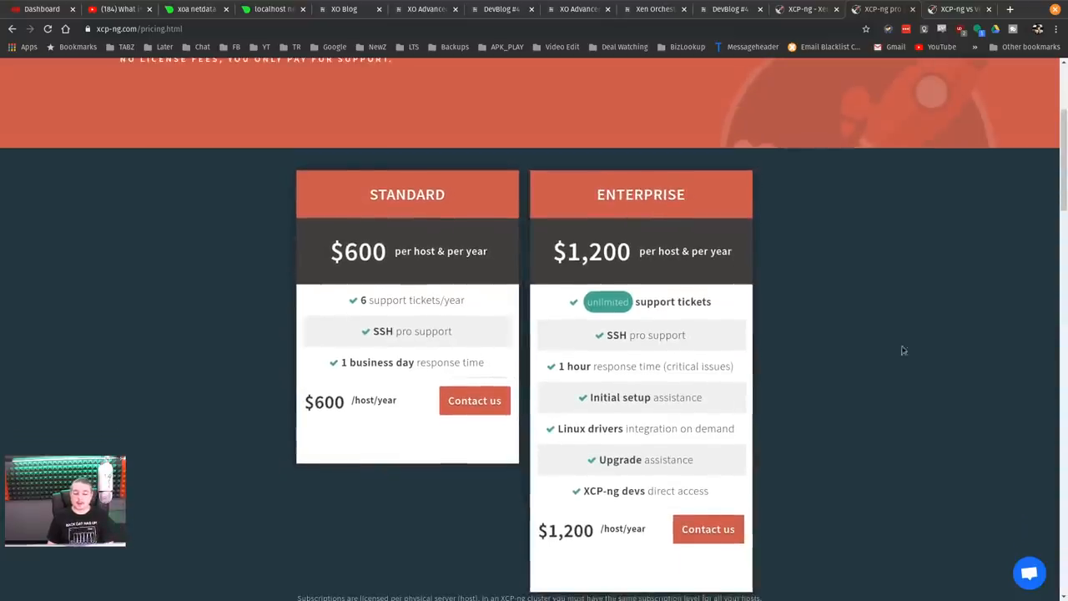
mouse_move(761, 367)
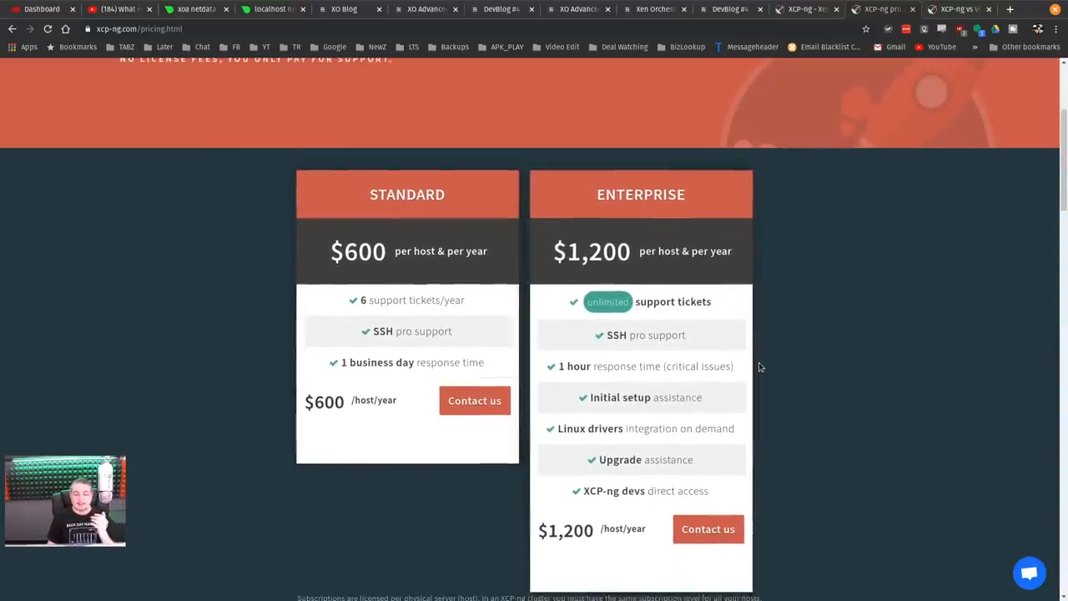
scroll("up", 3)
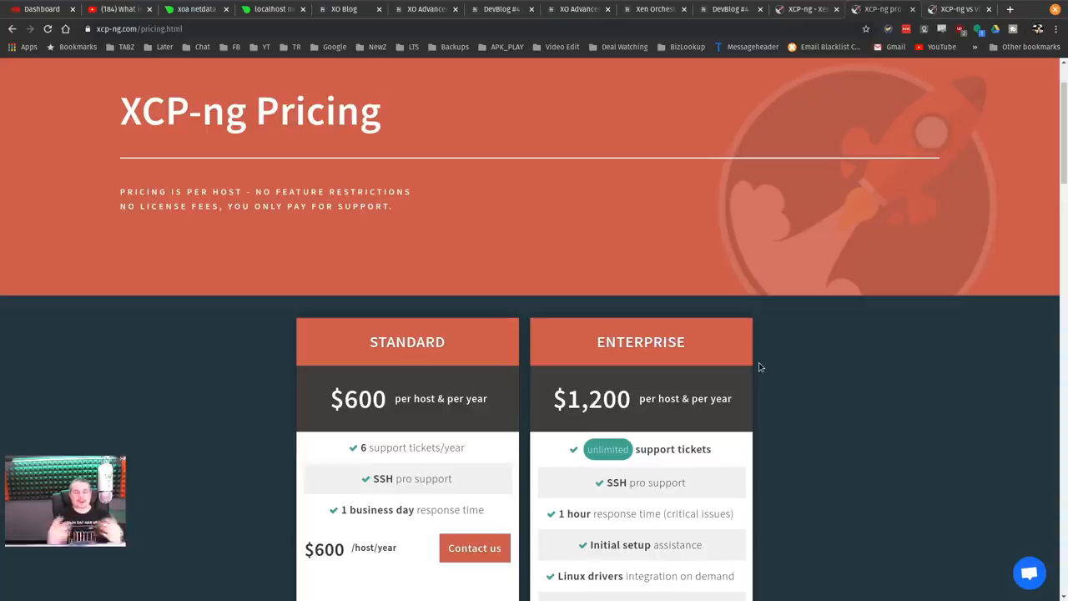
scroll("down", 3)
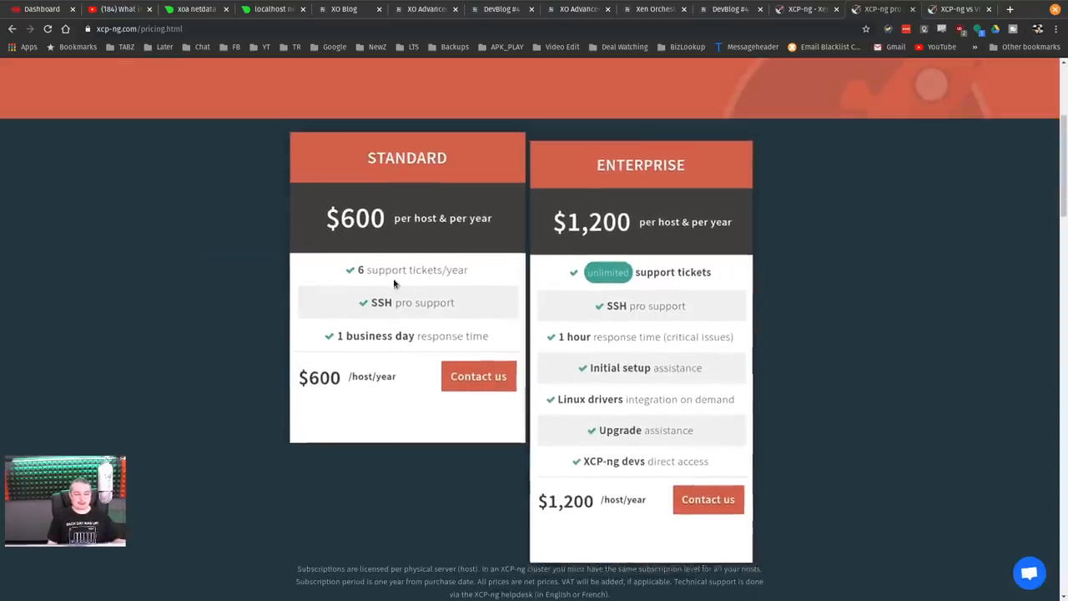
scroll("up", 3)
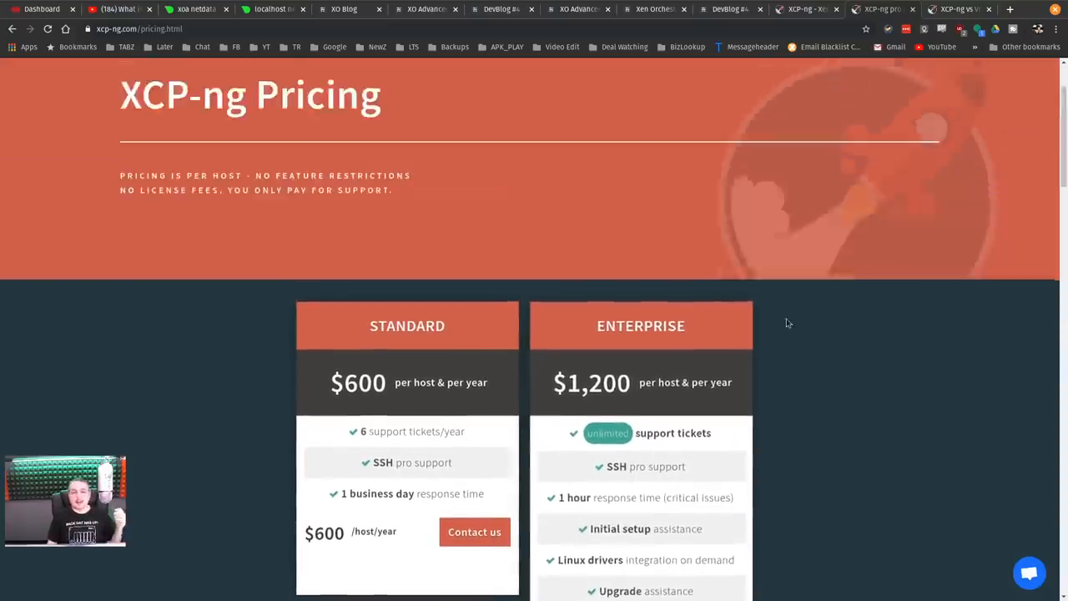
scroll("up", 3)
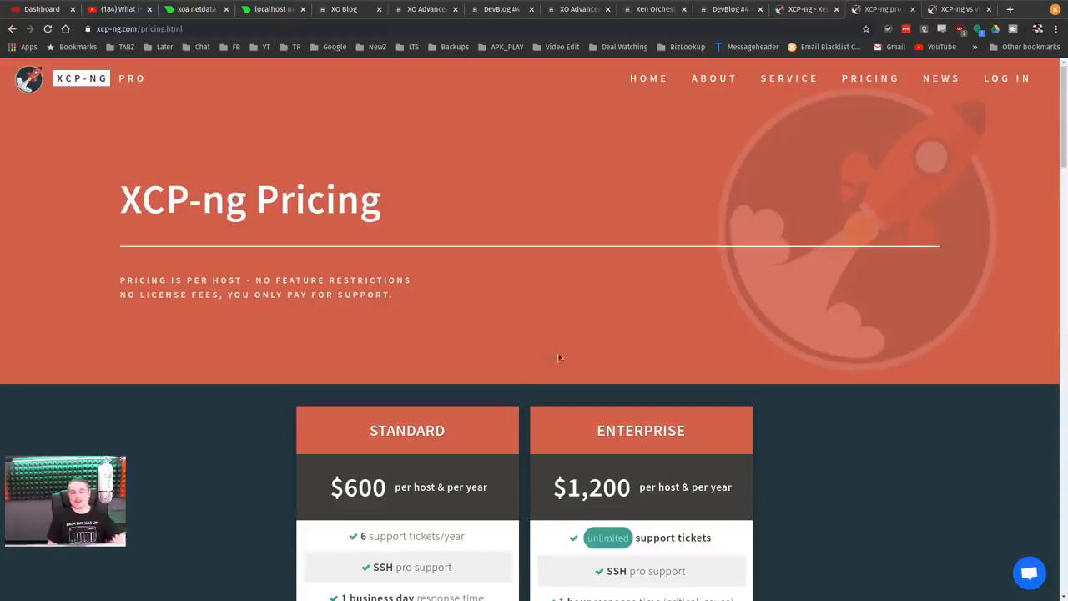
mouse_move(544, 365)
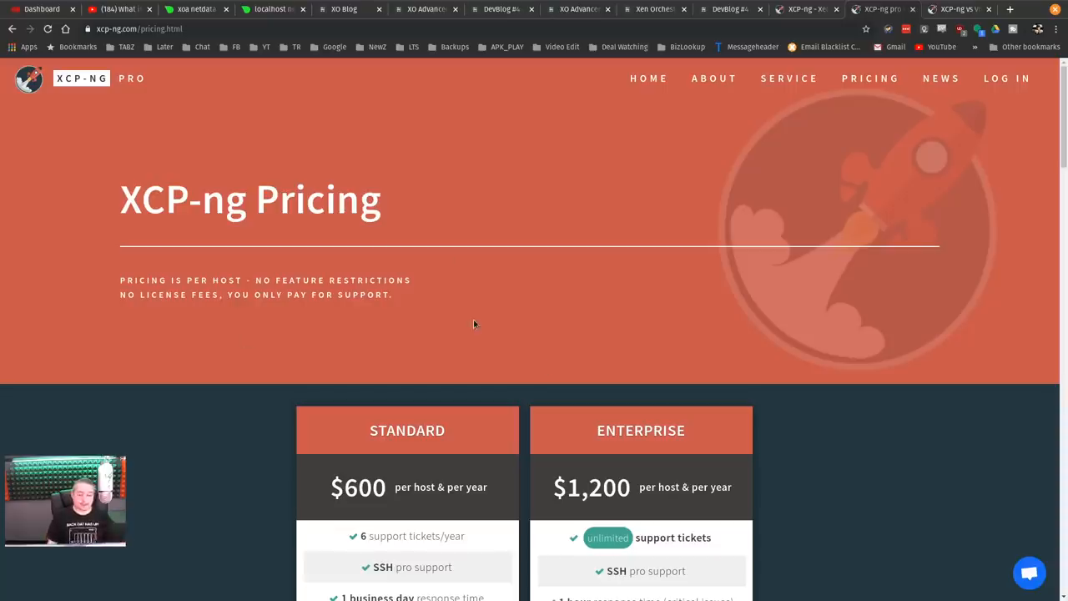
mouse_move(494, 277)
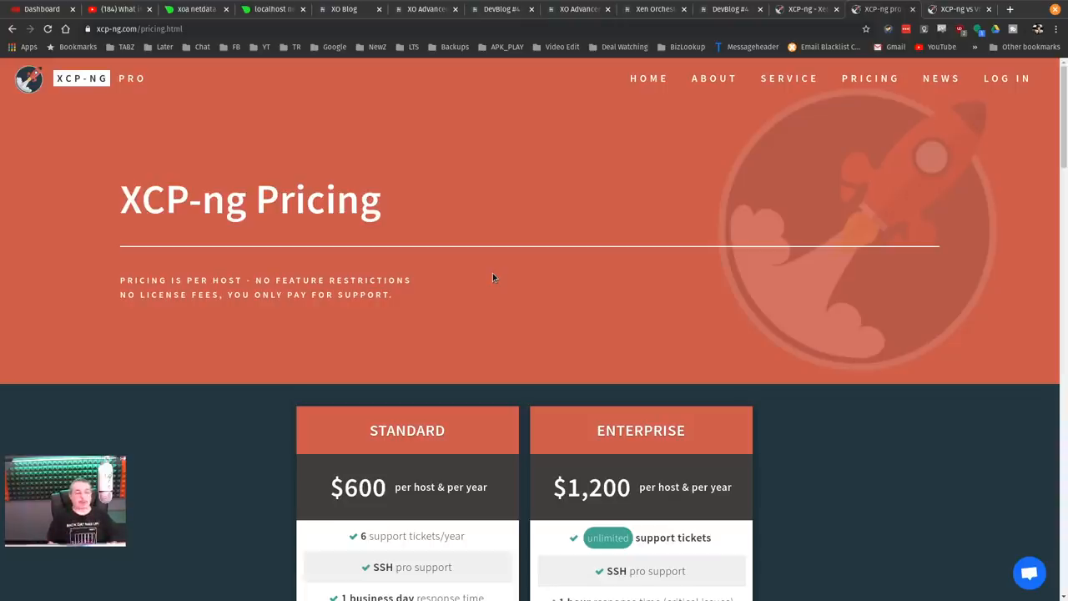
mouse_move(320, 220)
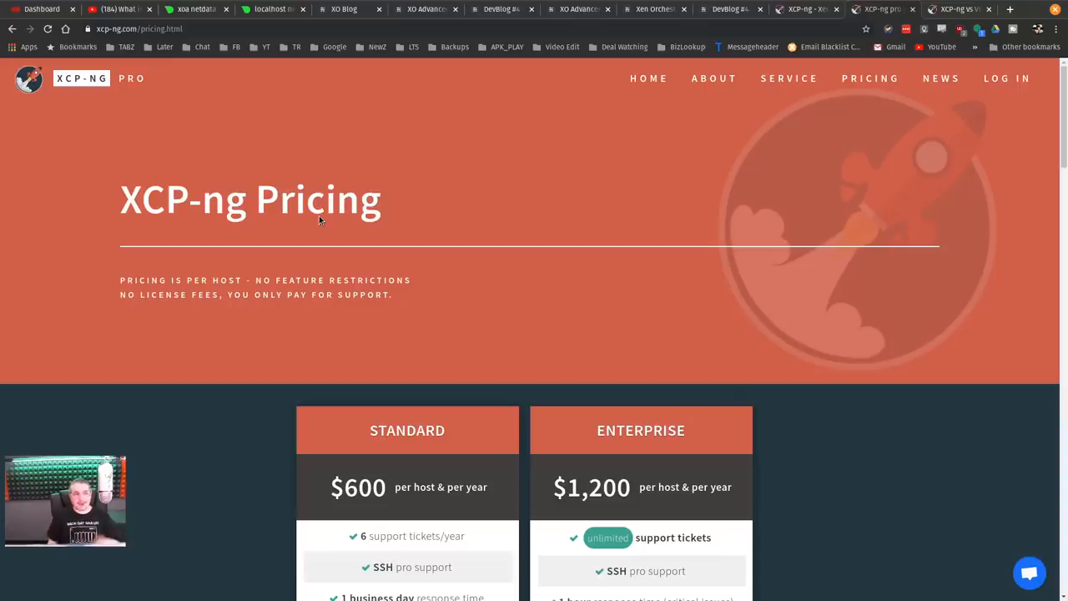
mouse_move(157, 92)
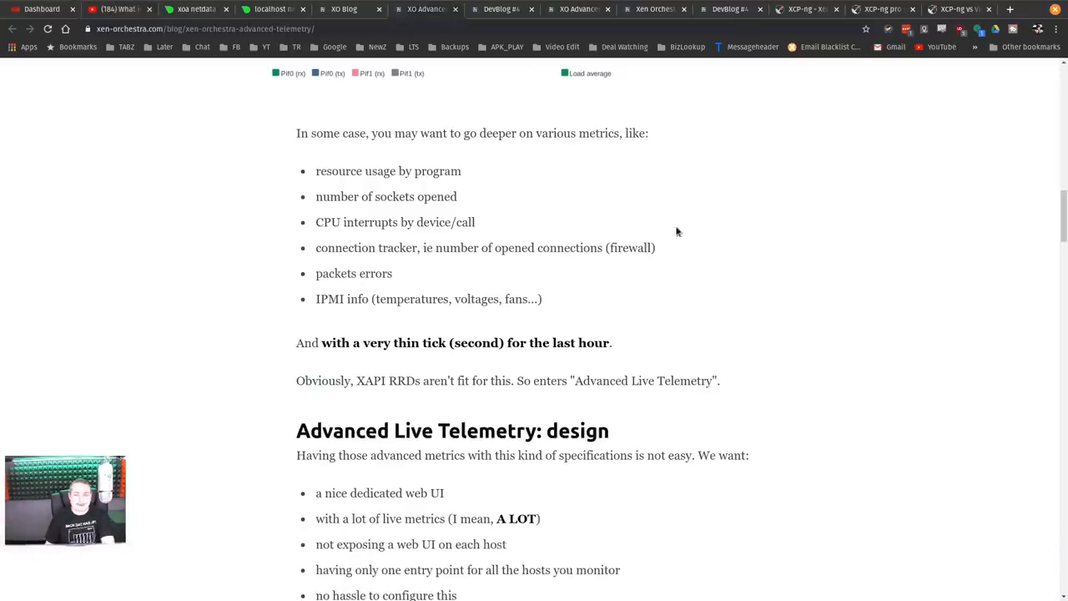
- Glance at the XCP-ng vs VMware ESXi comparison and return to the XO 6 devblog
scroll("up", 3)
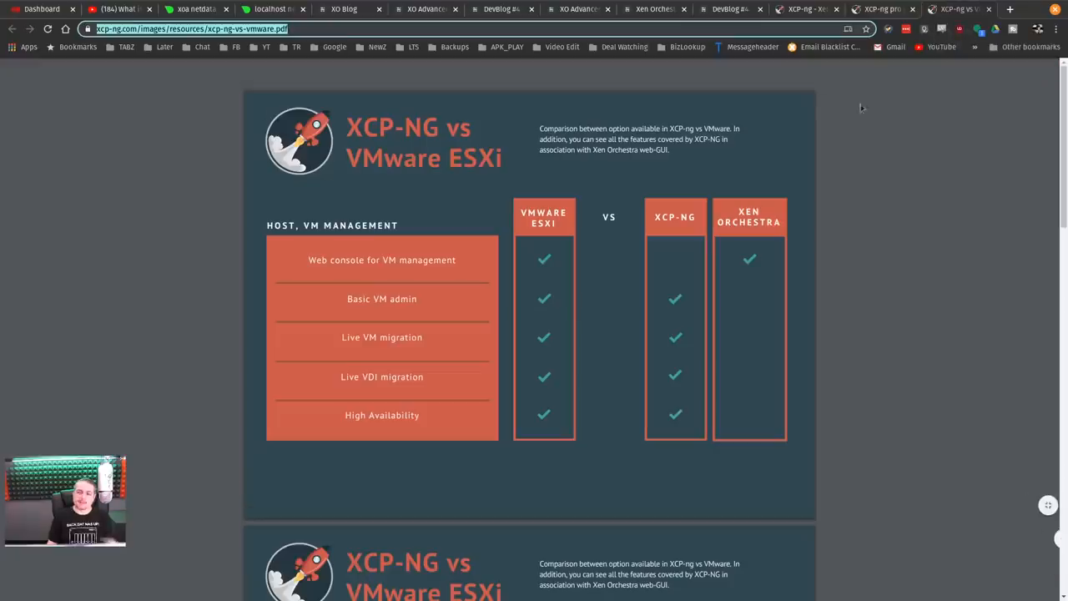
left_click(731, 10)
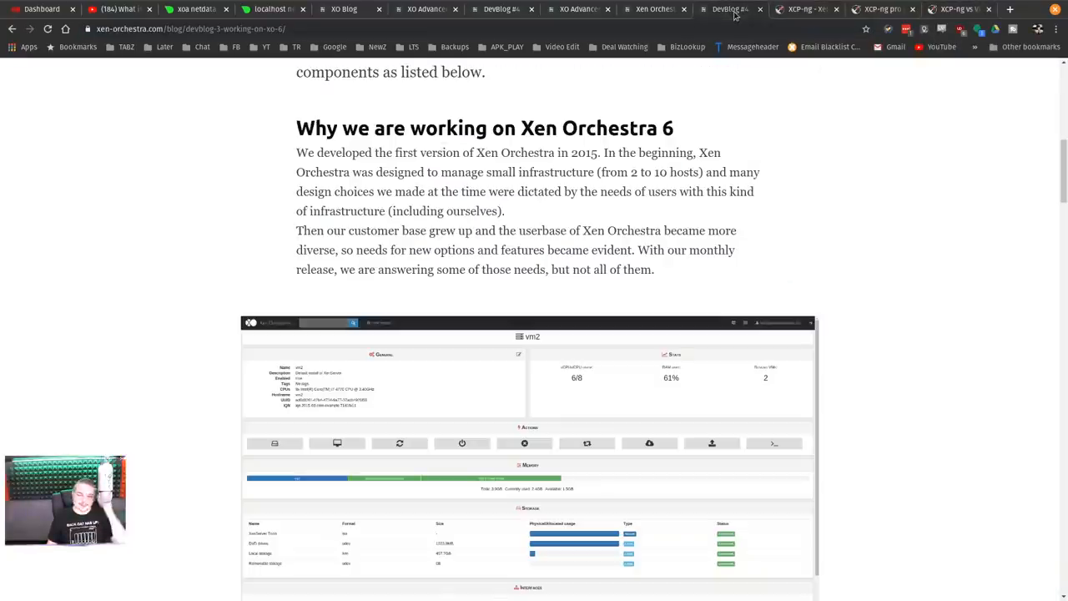
mouse_move(741, 281)
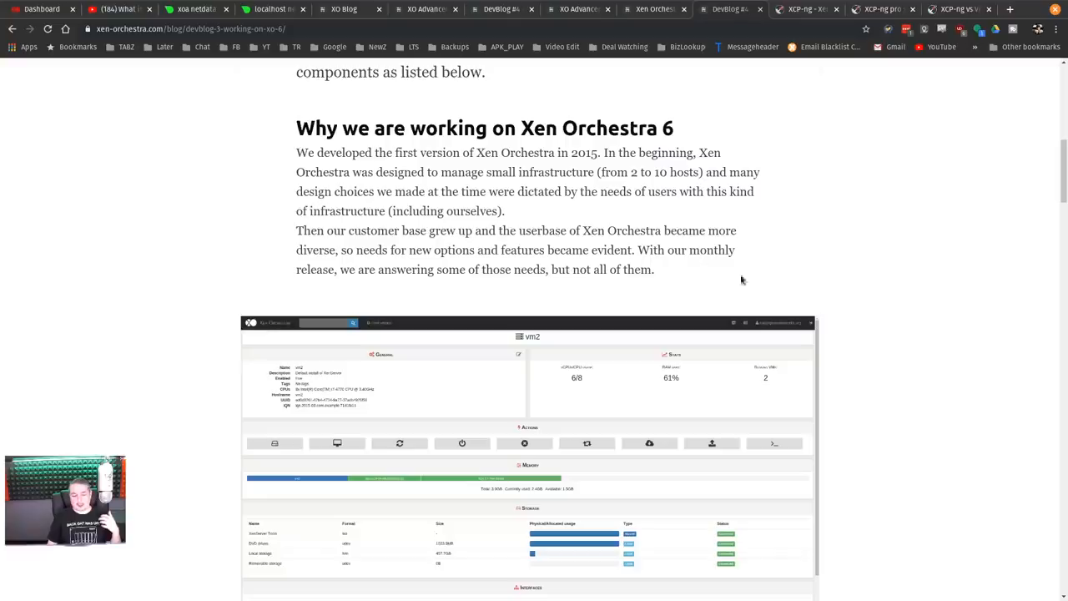
mouse_move(864, 327)
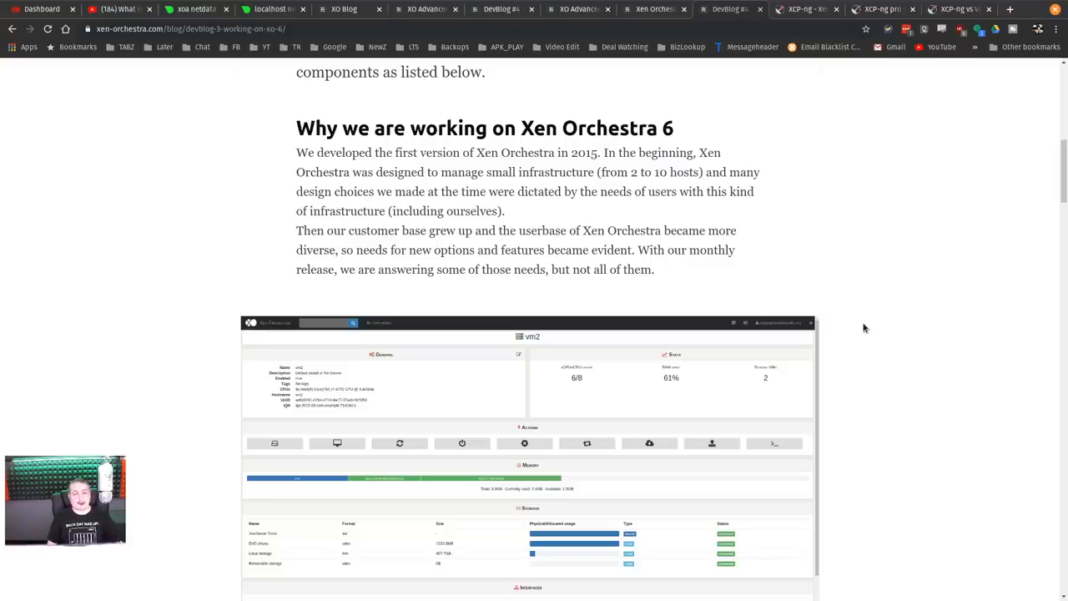
- Scroll the devblog, then browse Lawrence Systems' partners and affiliates page
scroll("down", 3)
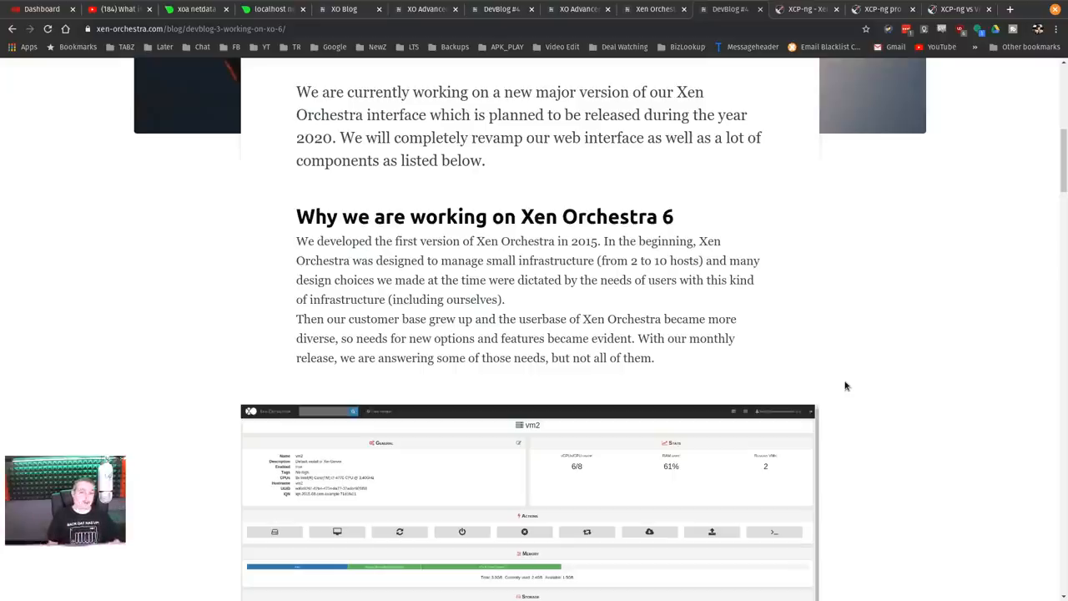
mouse_move(778, 370)
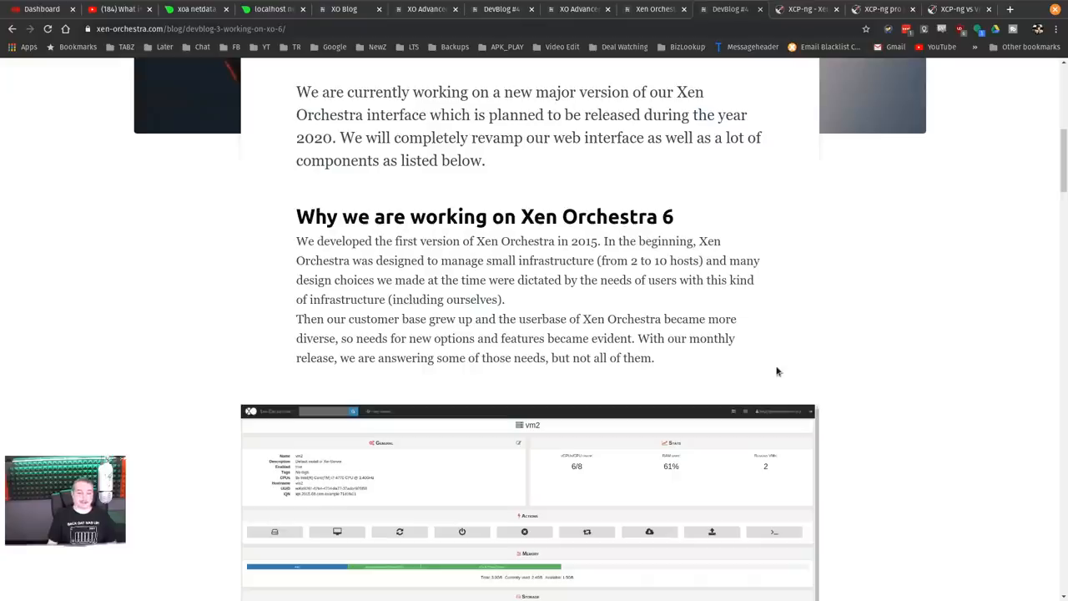
mouse_move(757, 364)
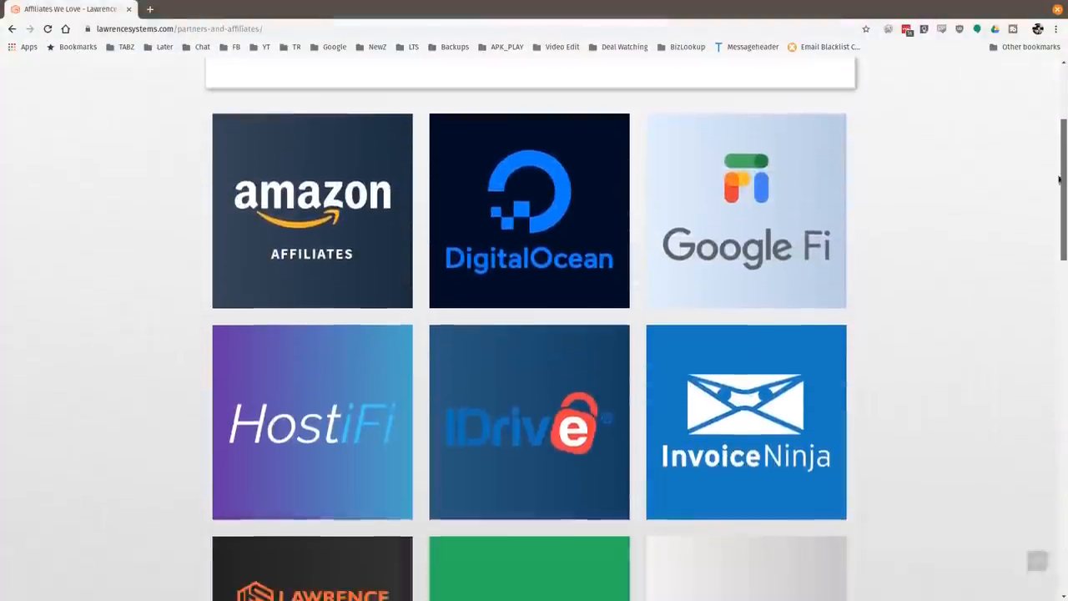
scroll("down", 3)
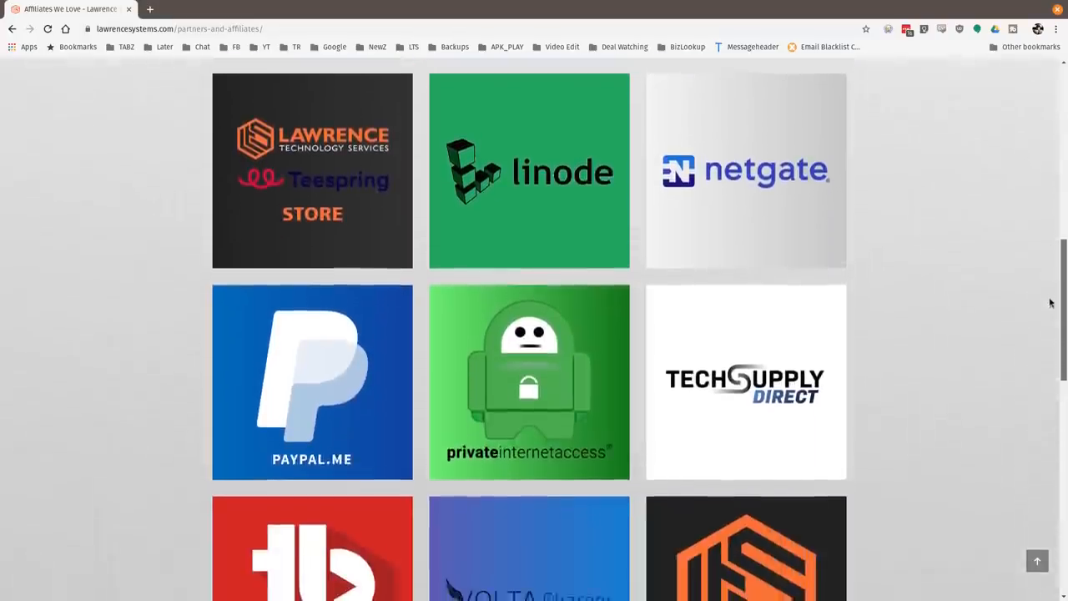